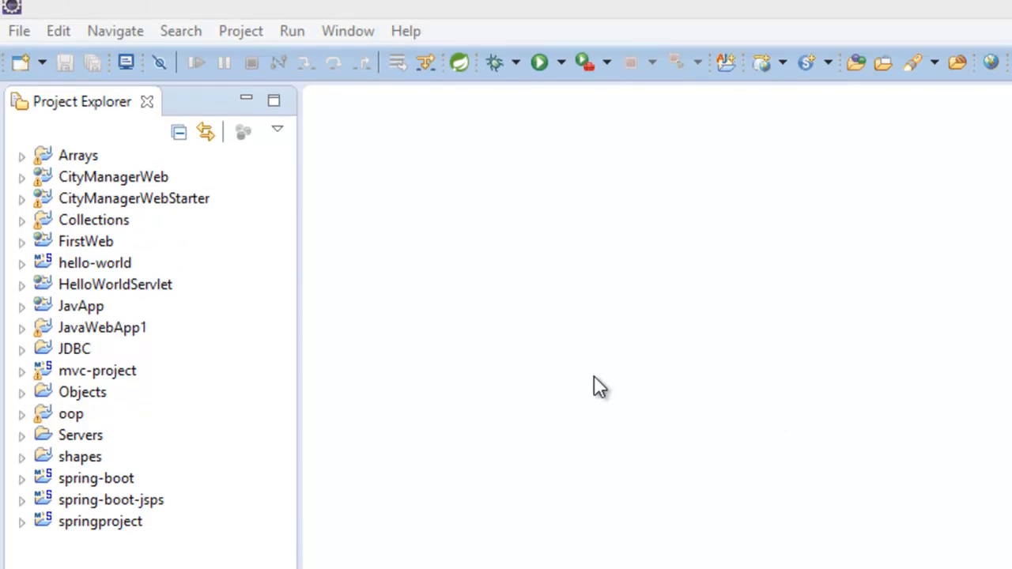
mouse_move(546, 408)
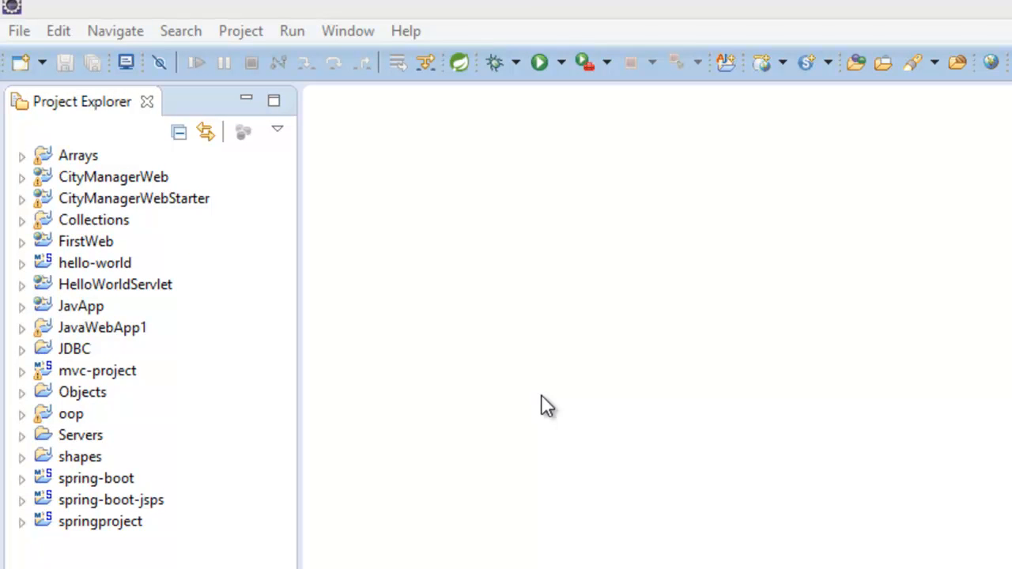
mouse_move(528, 241)
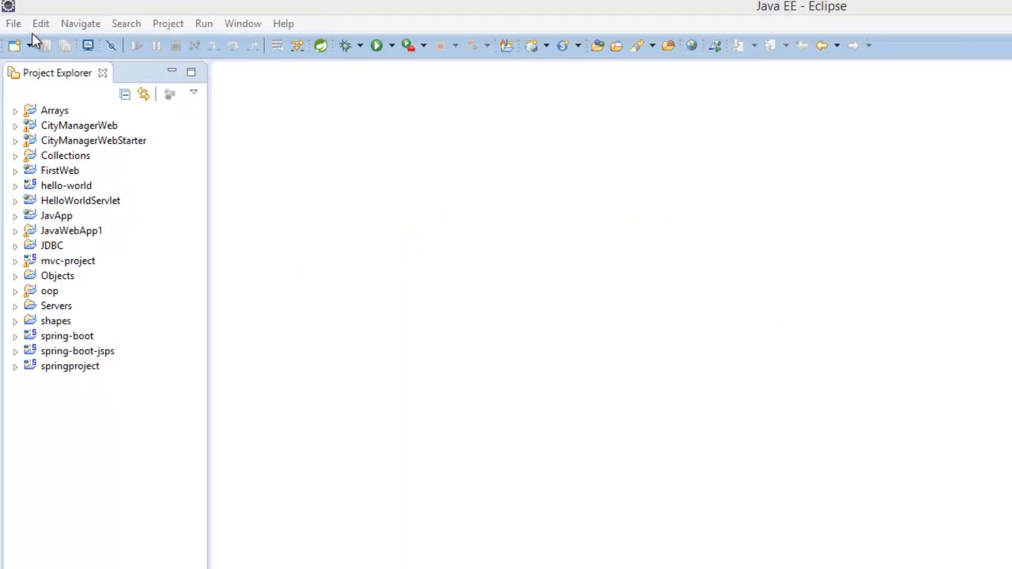
- Create the Java project HelloWorld and expand it to show its src folder
click(13, 24)
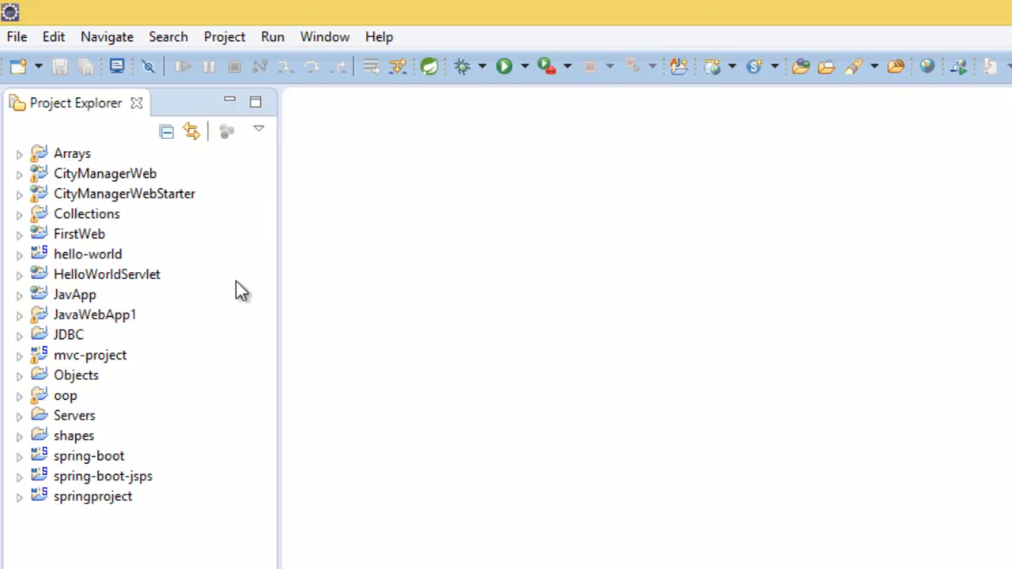
click(16, 37)
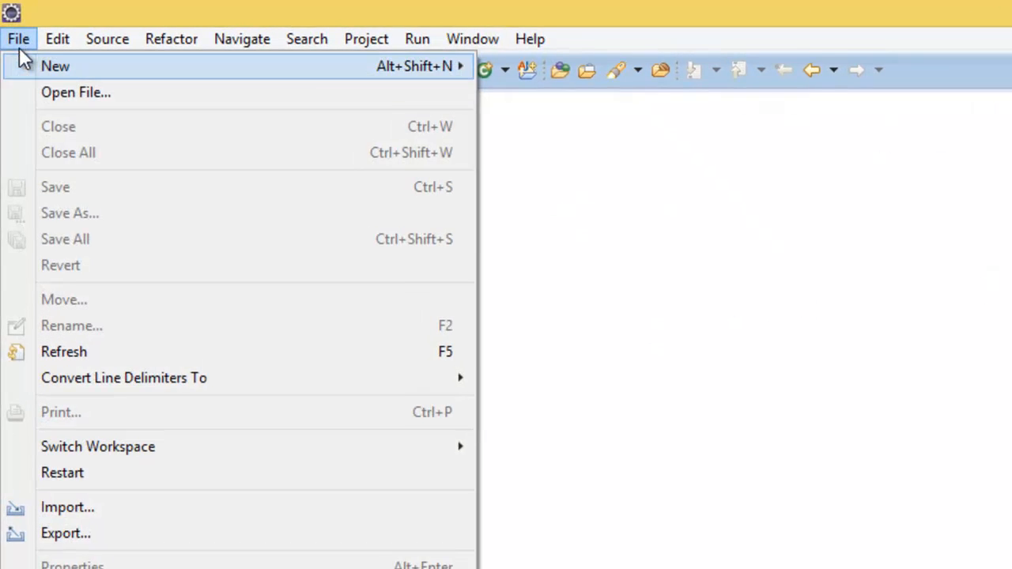
mouse_move(55, 67)
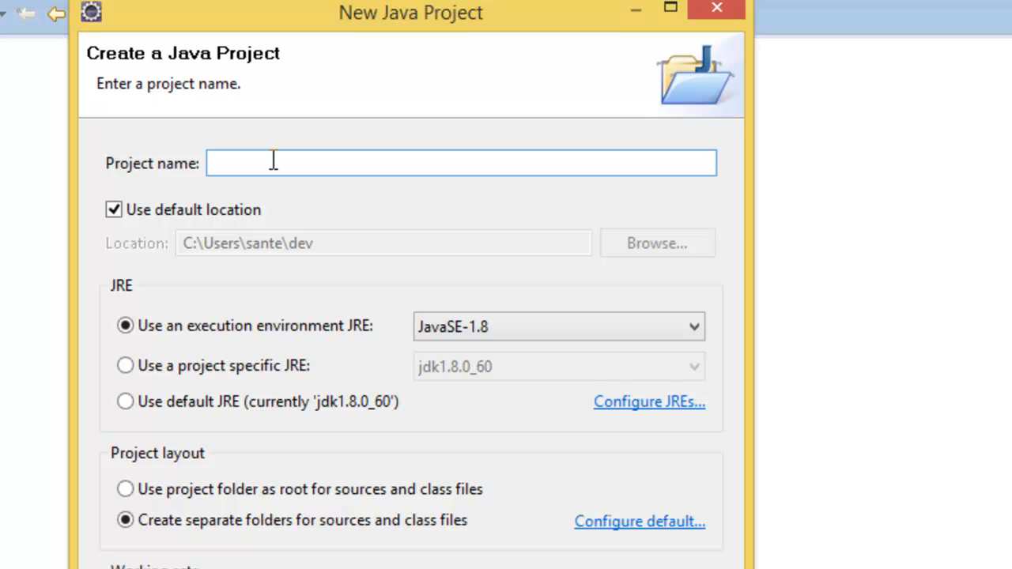
text(H)
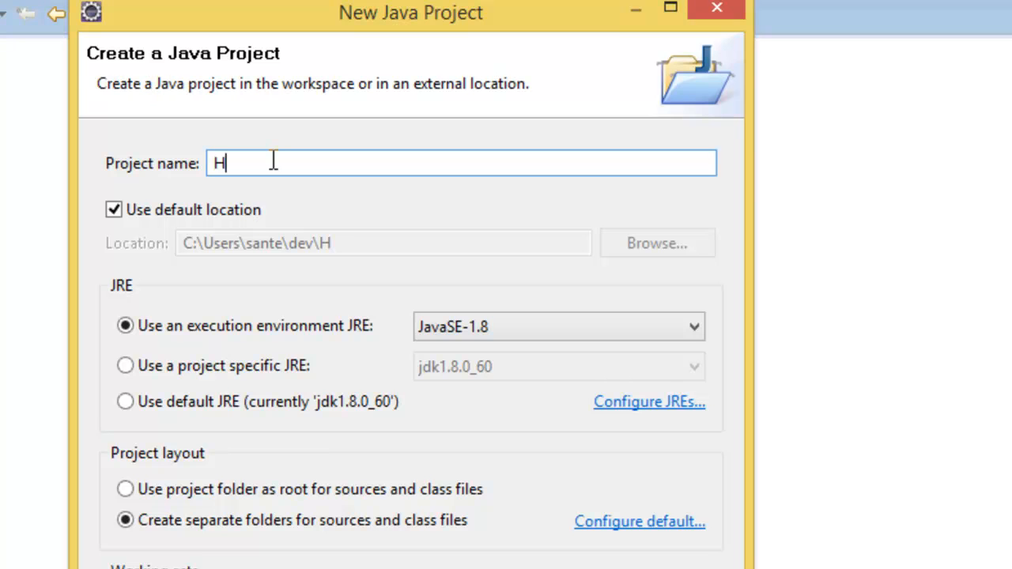
text(ello)
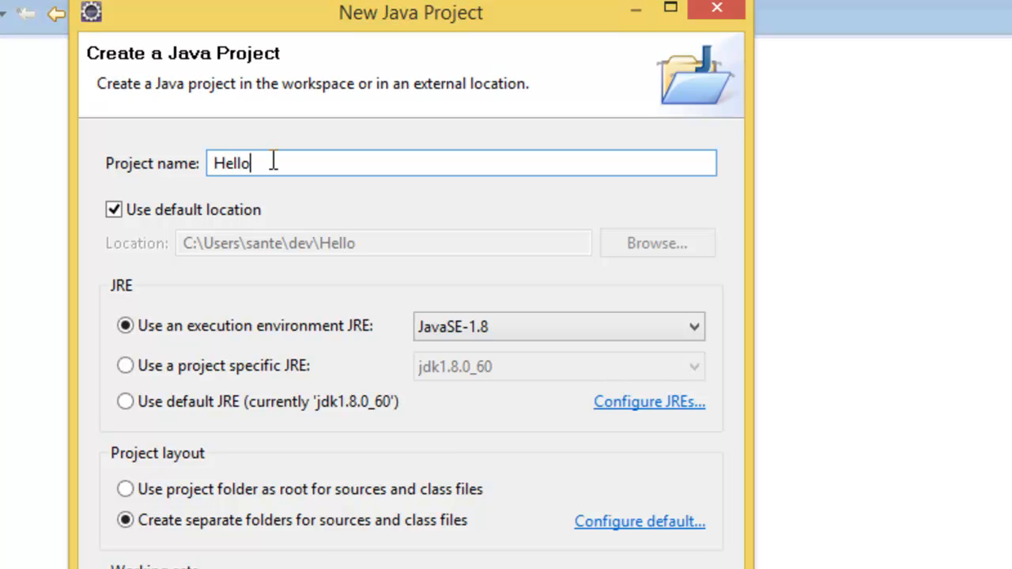
text(World)
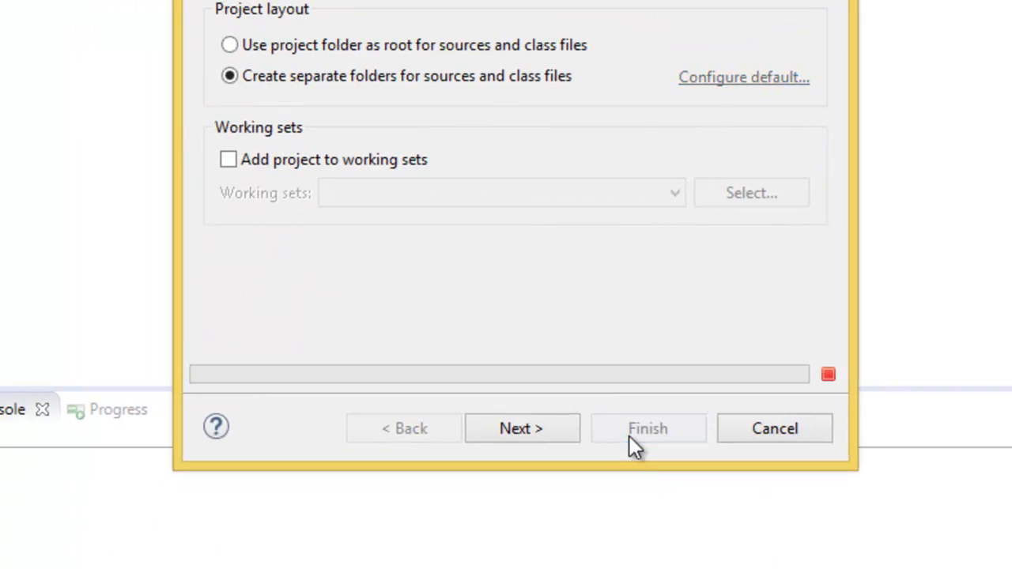
click(648, 427)
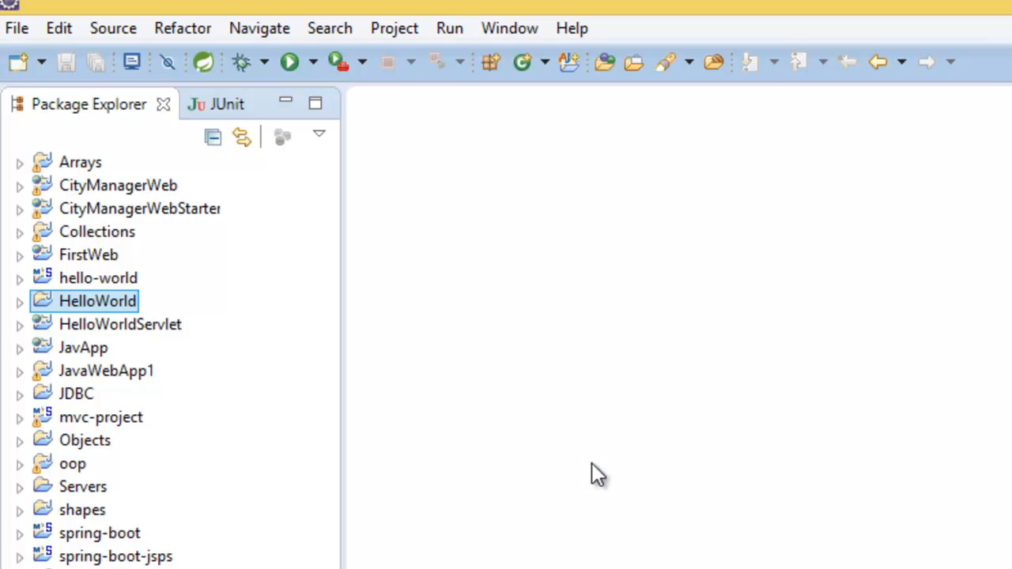
click(19, 301)
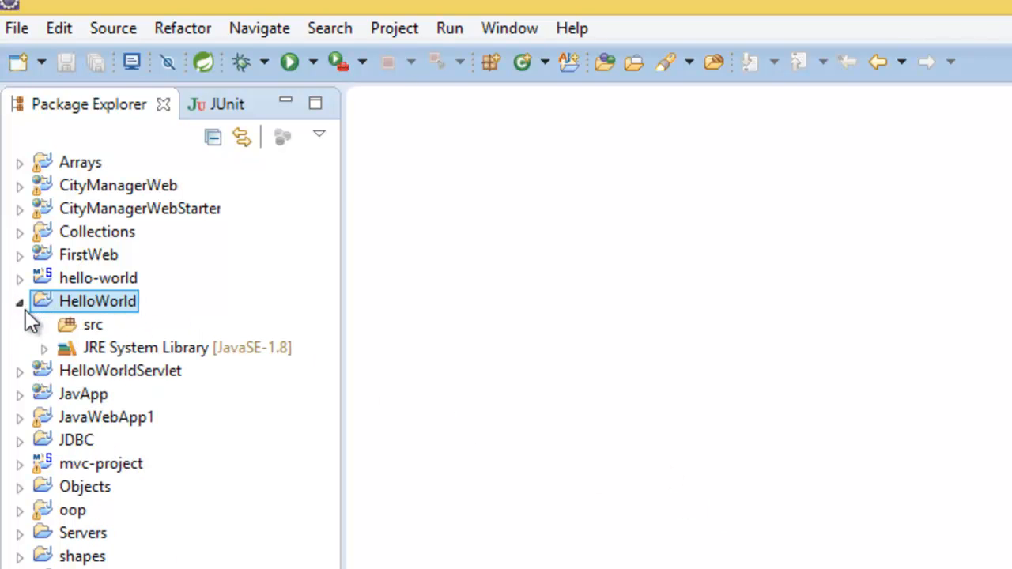
- Add the package com.yourcompany.helloworld under the src folder
right_click(94, 326)
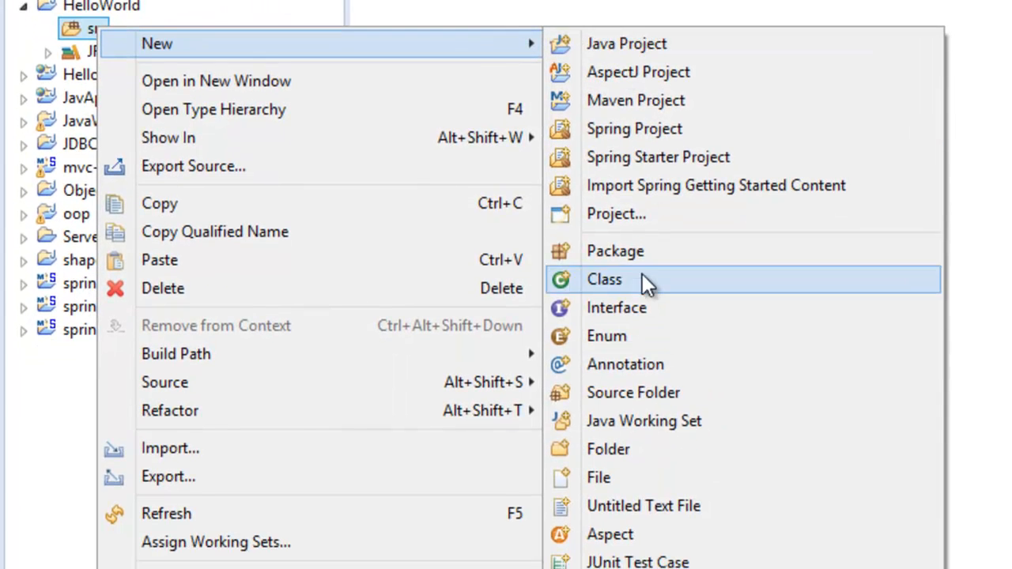
click(615, 250)
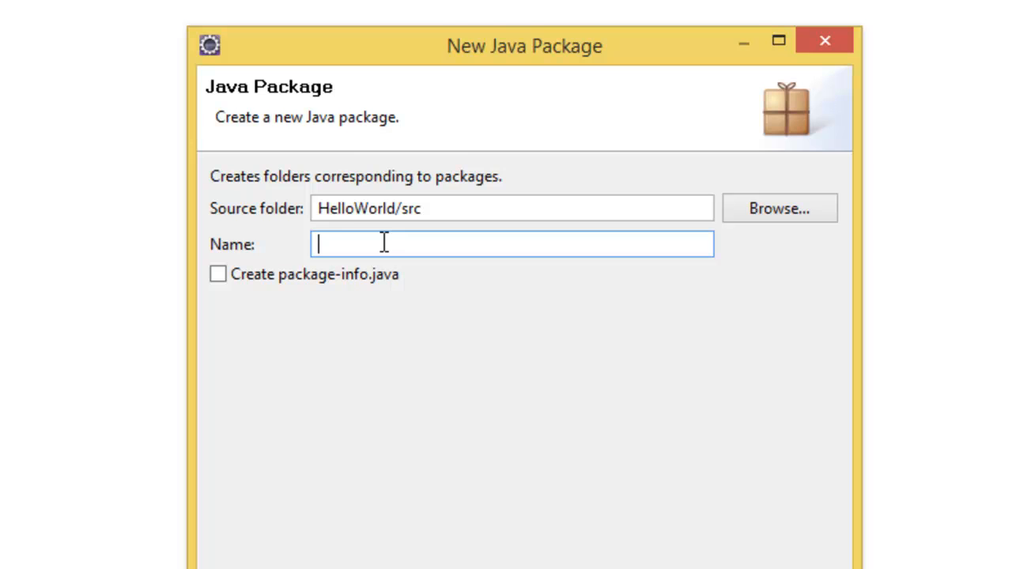
text(com.)
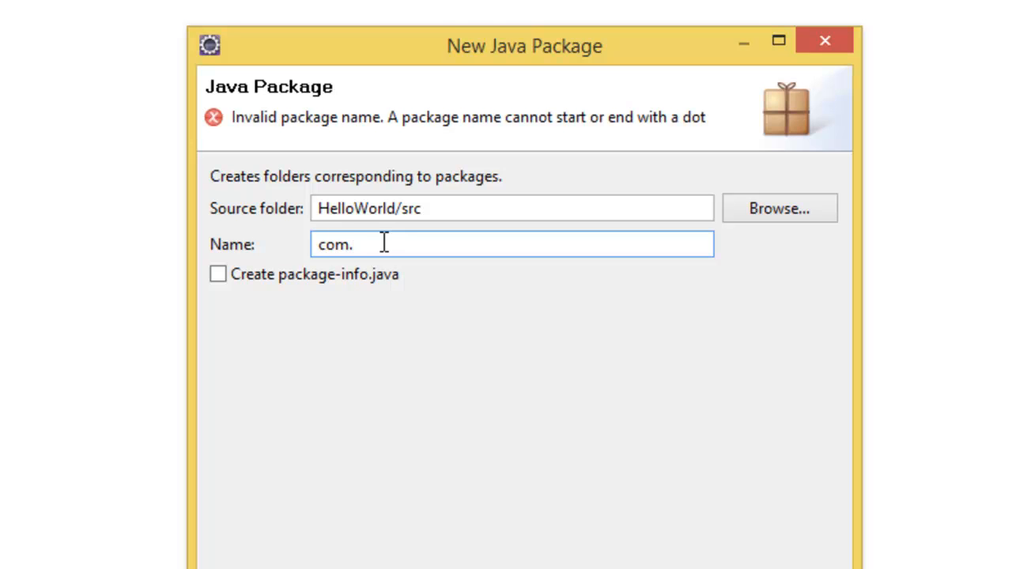
text(yourcompany.)
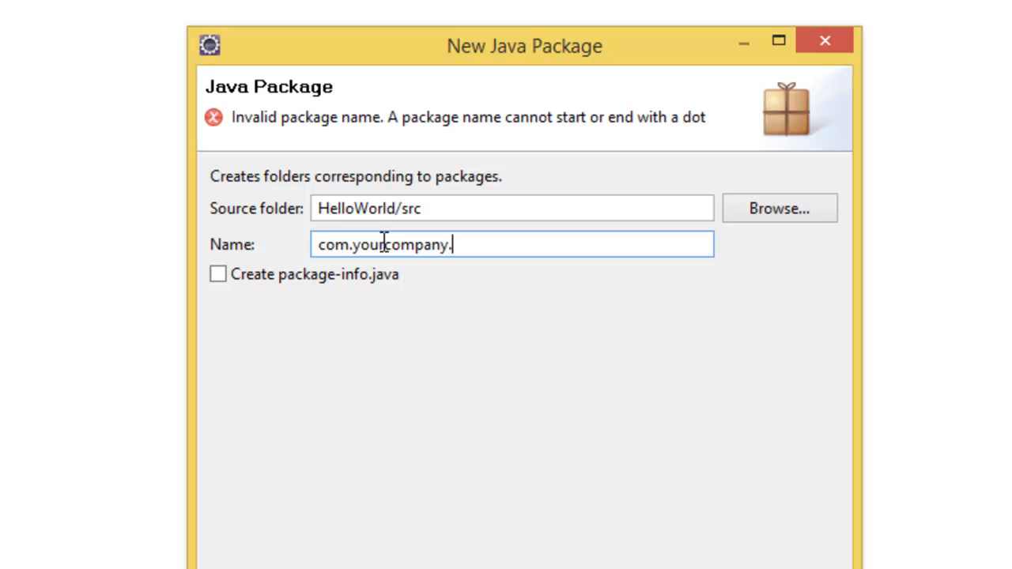
text(hellow)
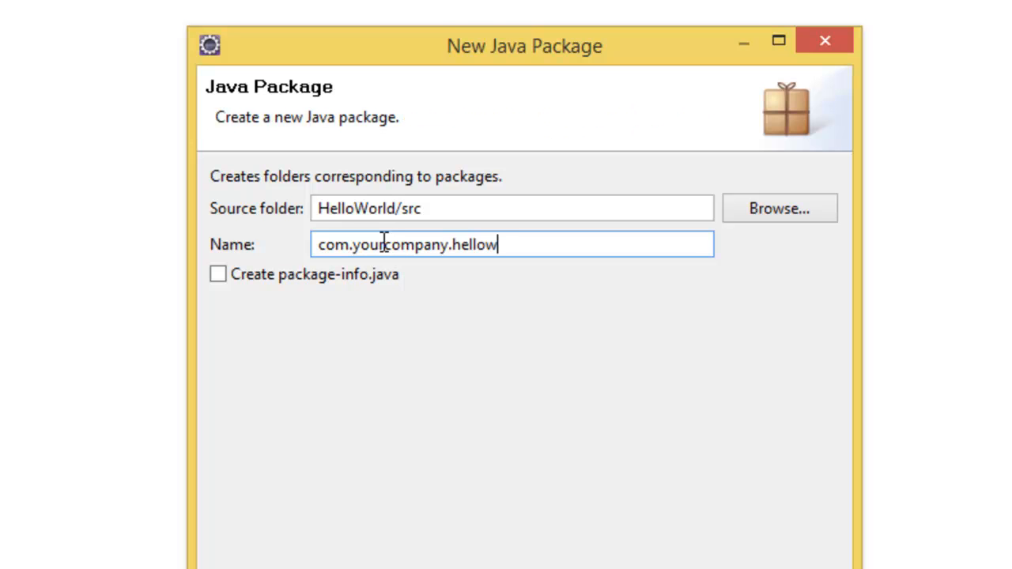
text(orld)
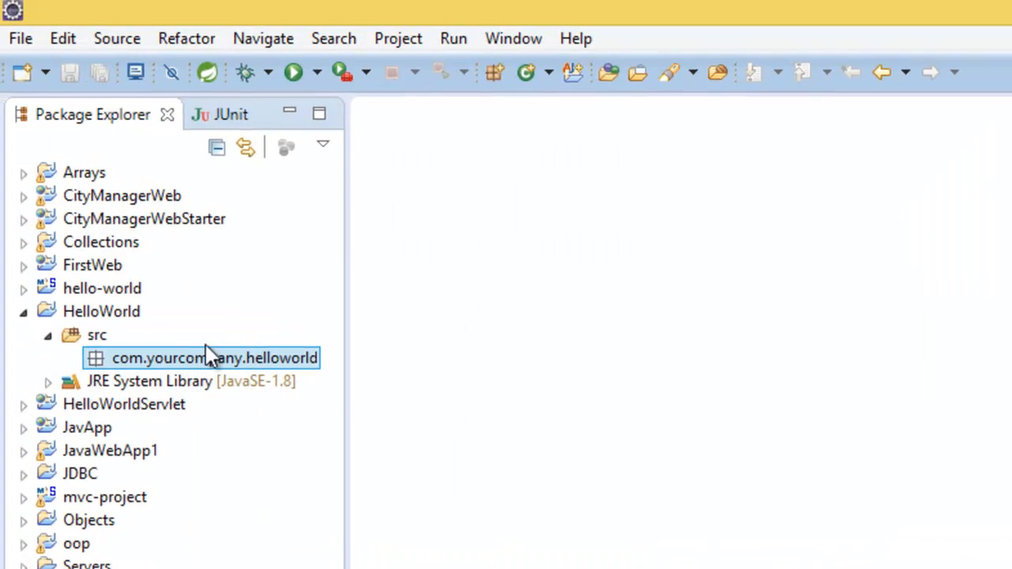
- Create the class Hello in the package with a public static void main stub
right_click(213, 357)
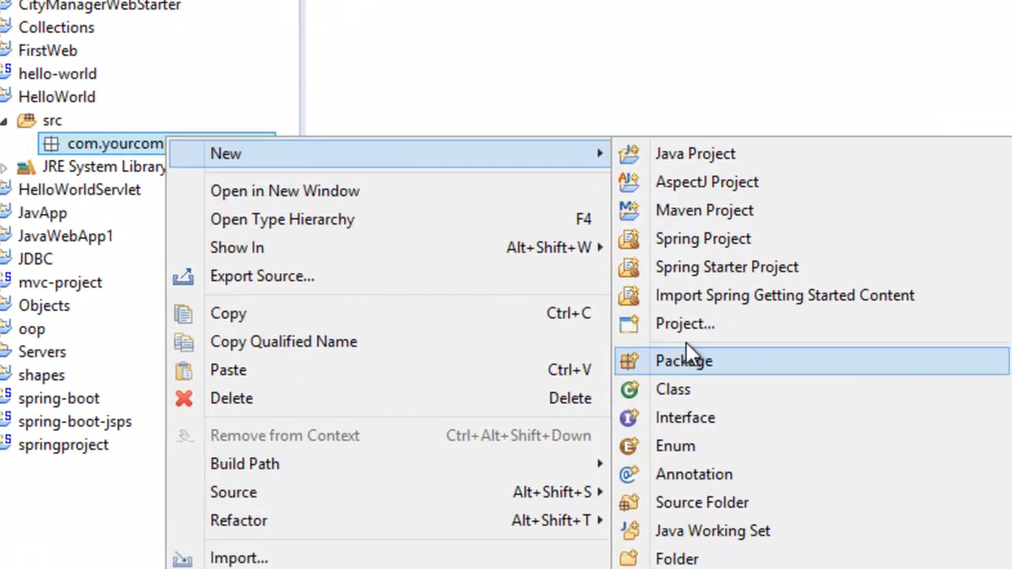
click(674, 389)
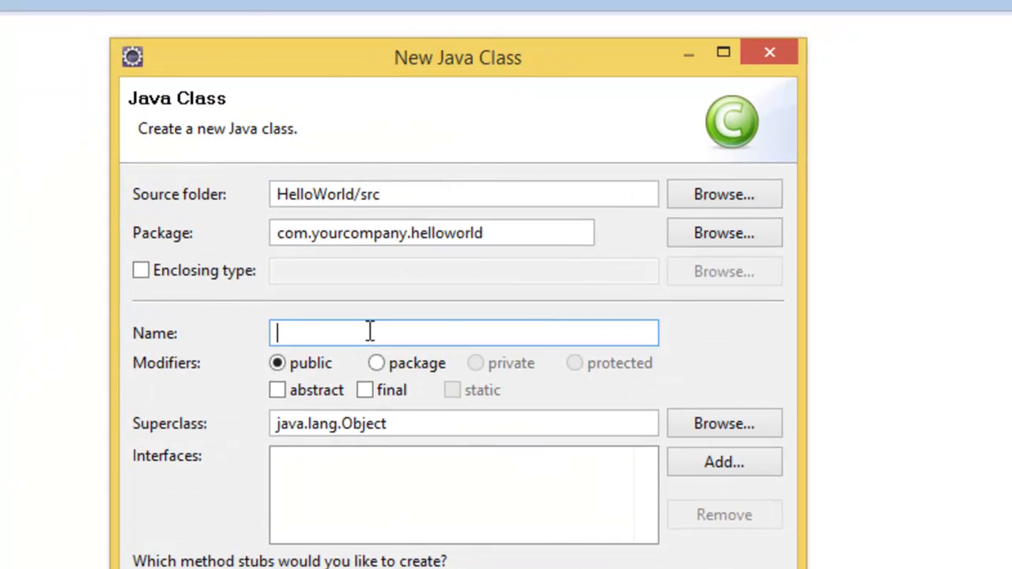
text(Hello)
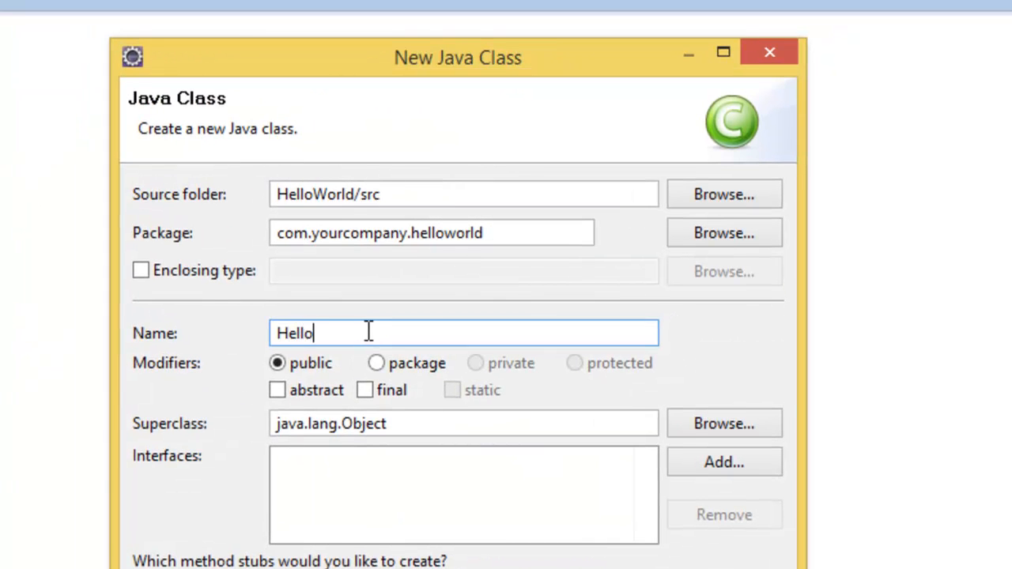
click(304, 285)
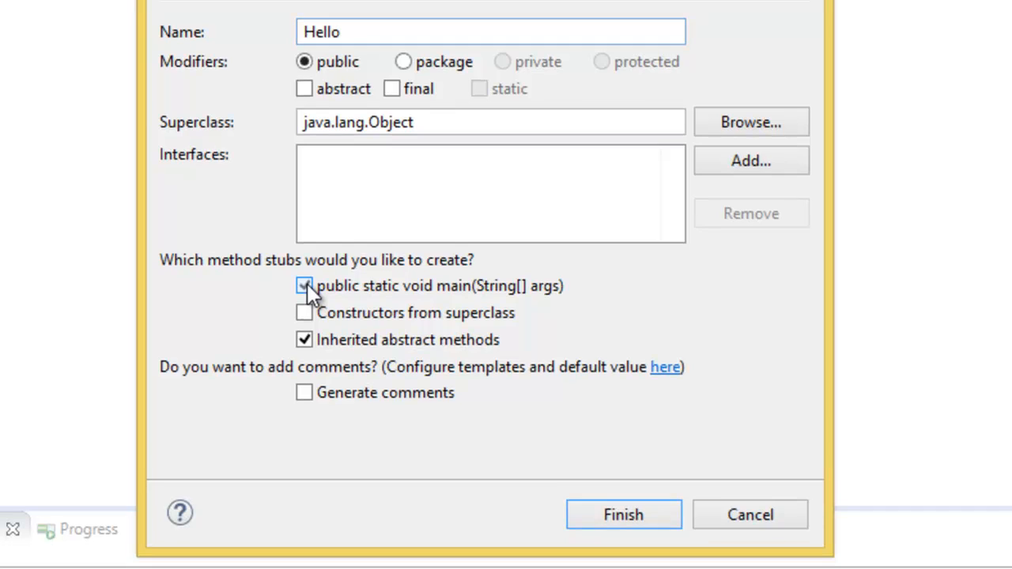
click(623, 515)
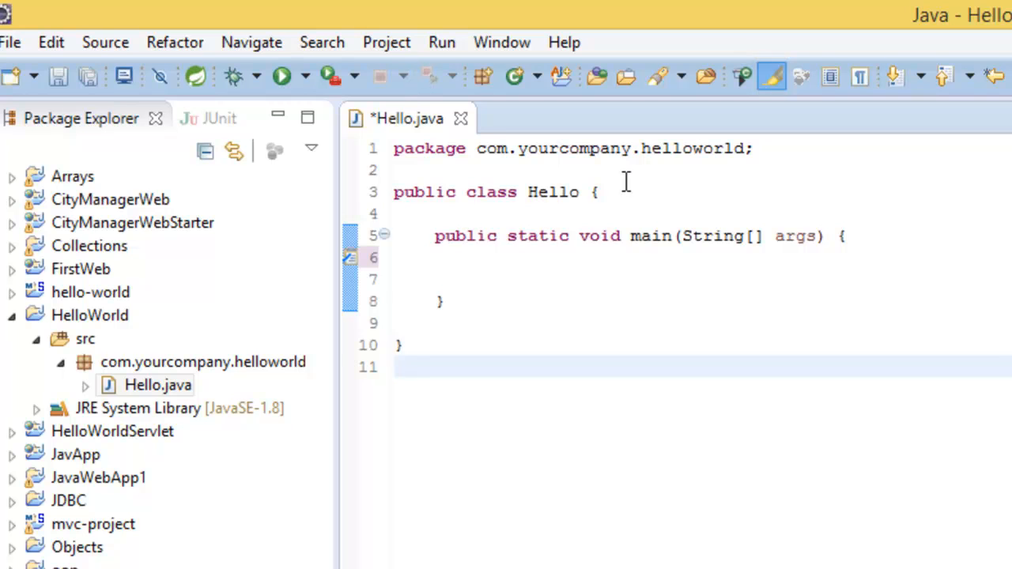
mouse_move(653, 399)
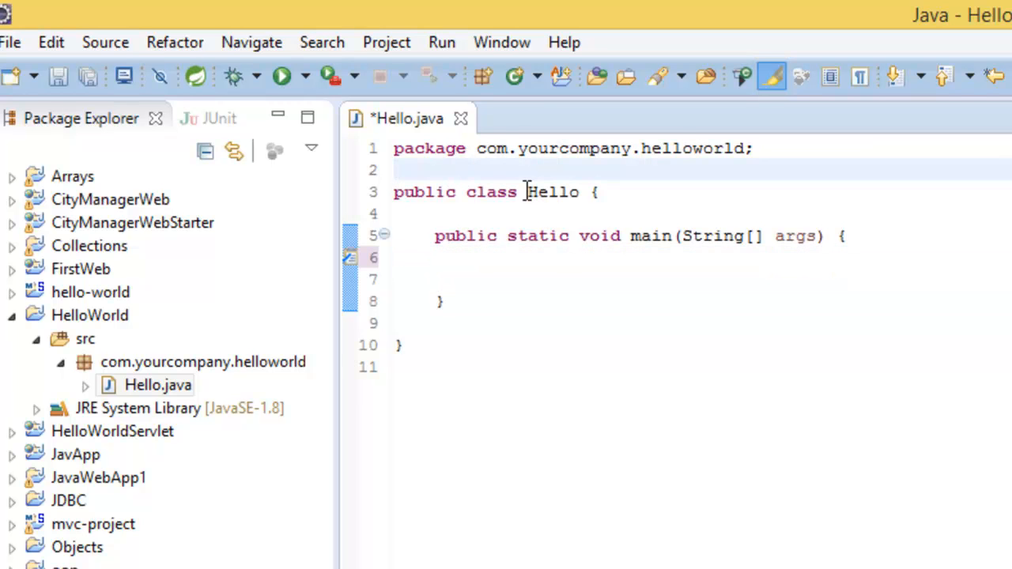
- Write the class Javadoc description 'Hello is a class that say hello'
key(Return)
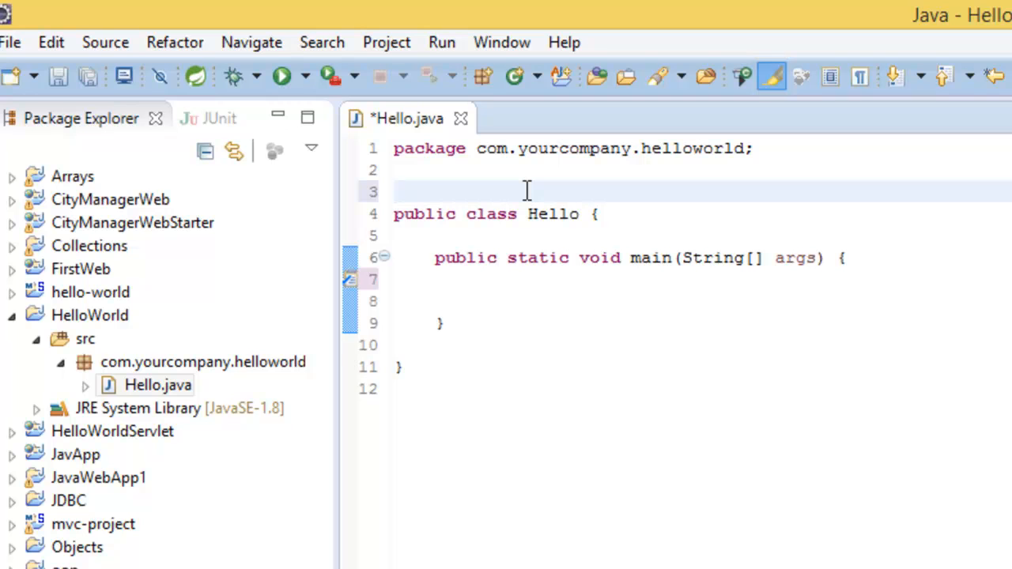
text(/)
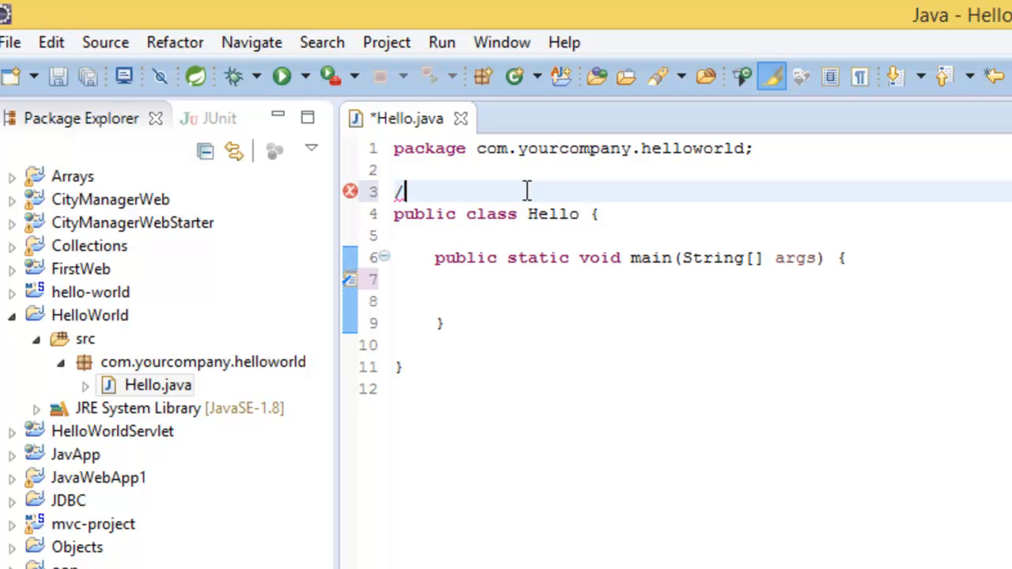
text(**)
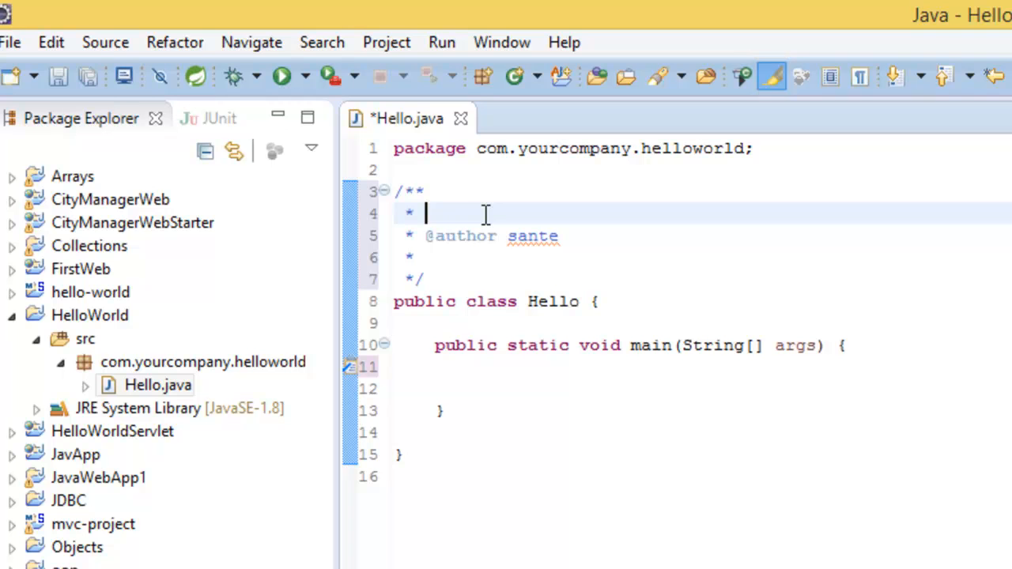
text(H)
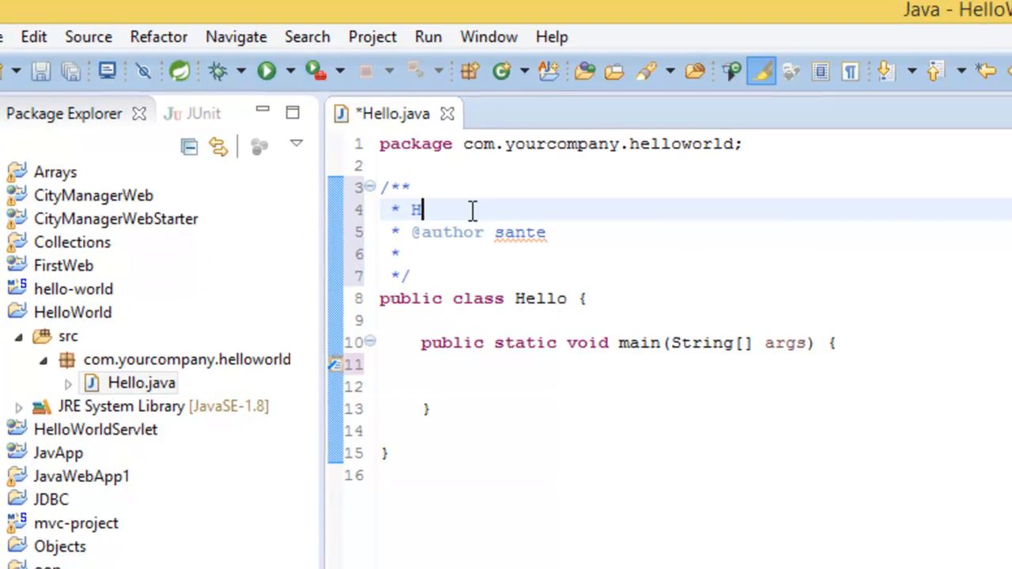
text(ello)
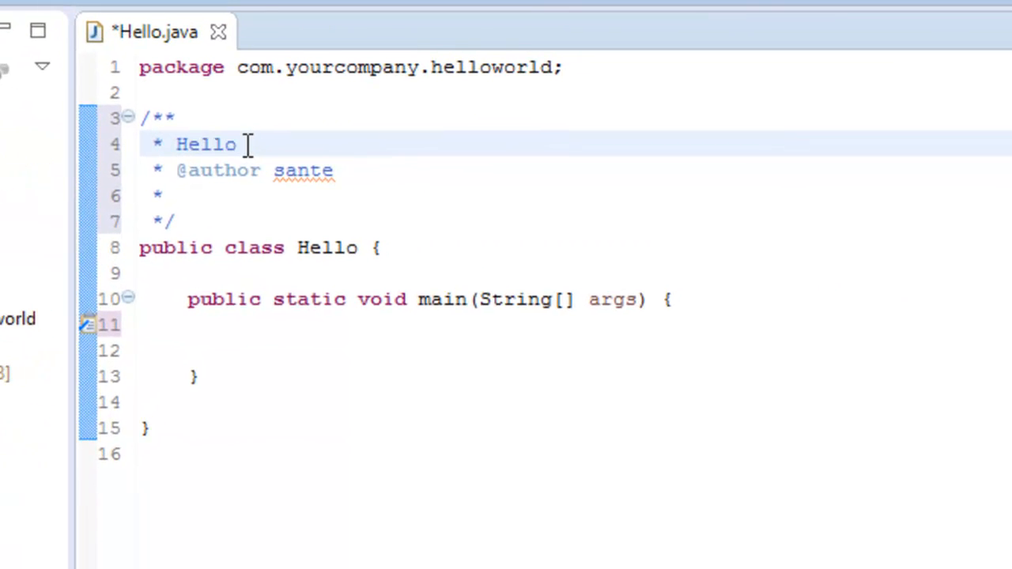
text(c)
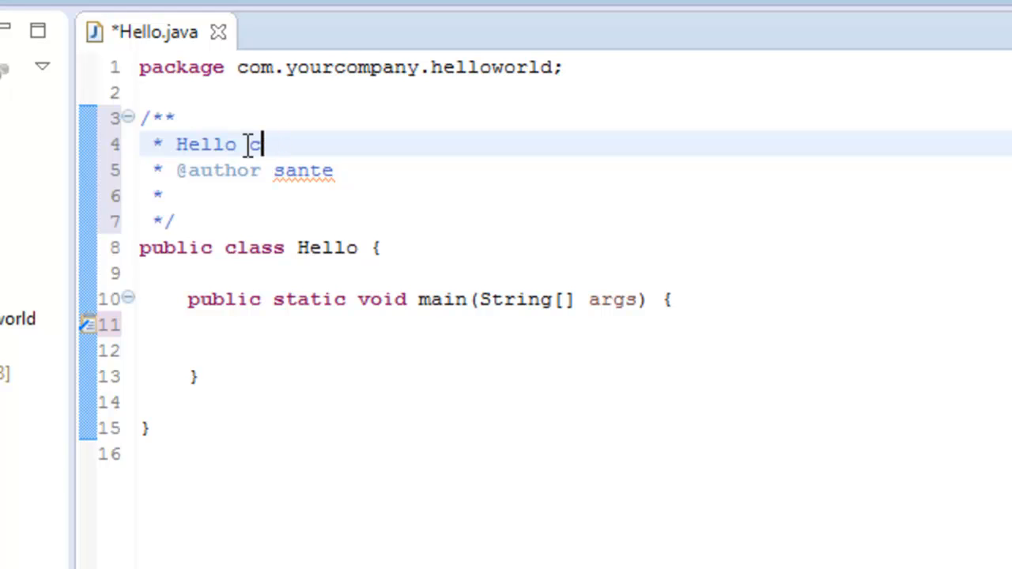
text(is a)
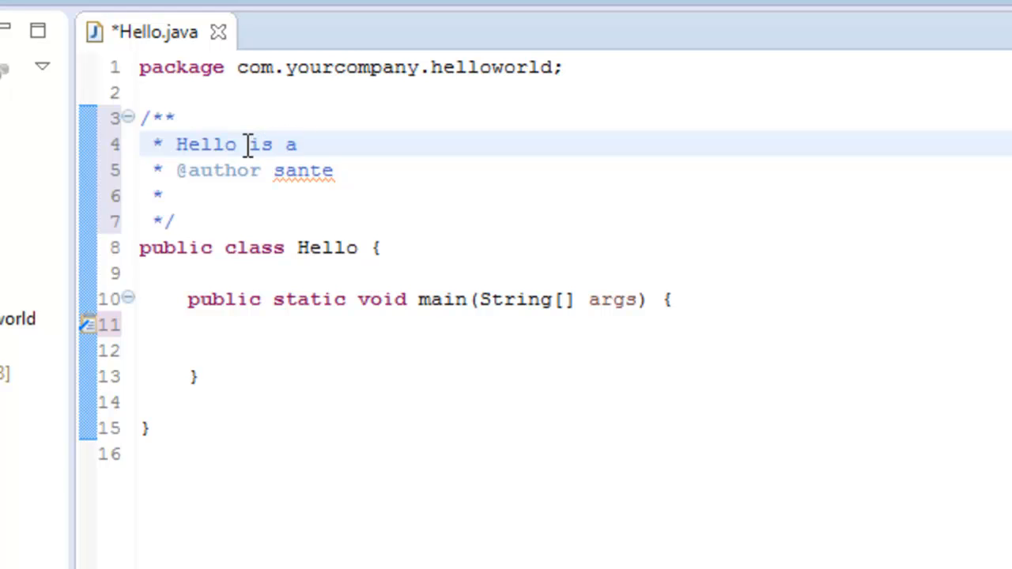
text(class)
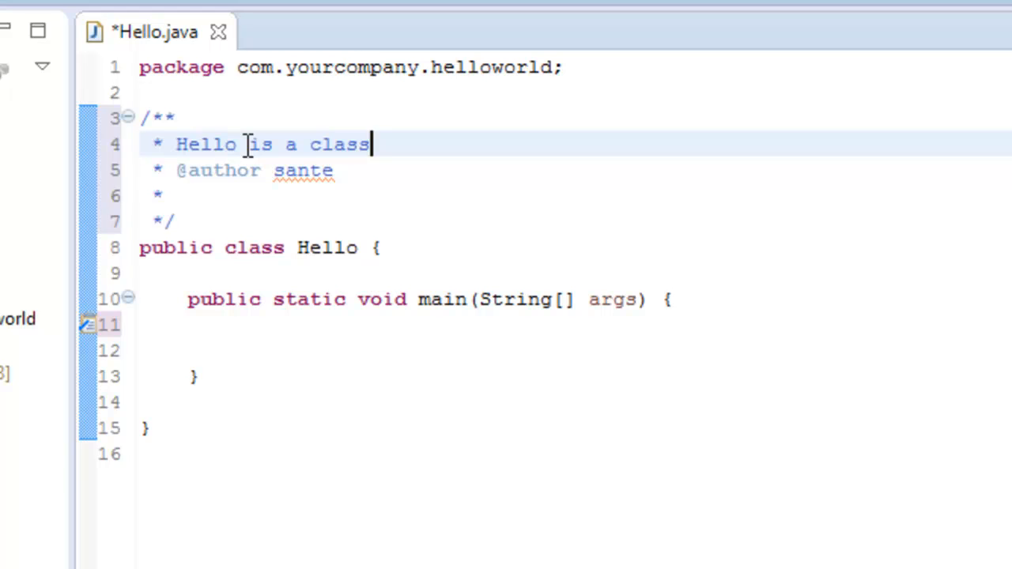
text(tht gree)
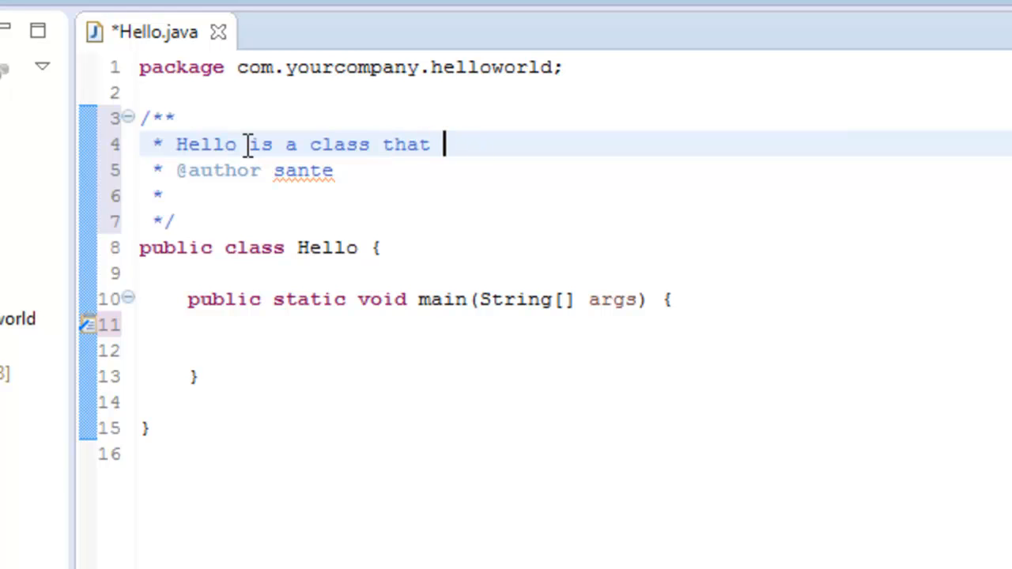
text(say)
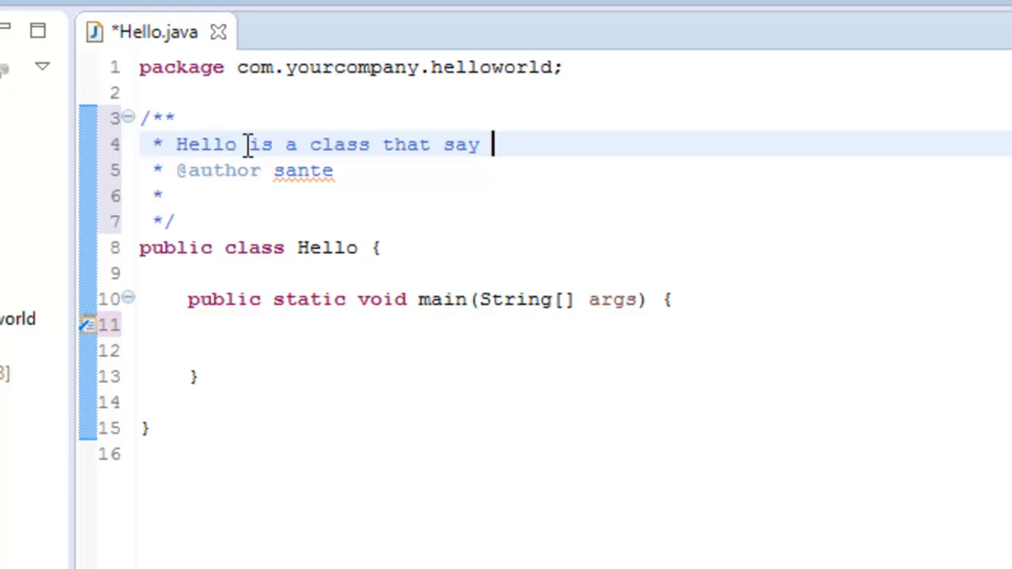
text(hello)
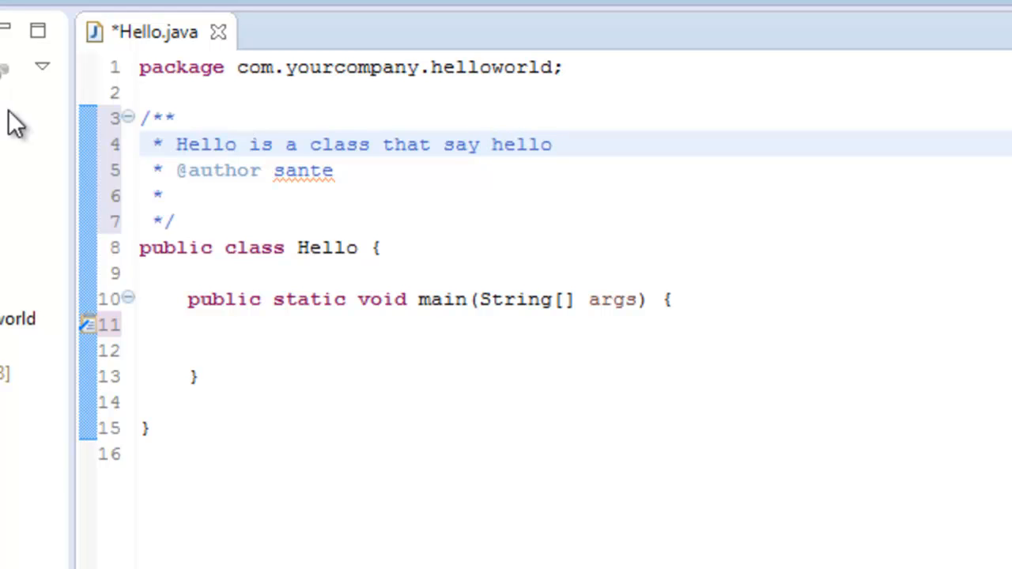
click(335, 171)
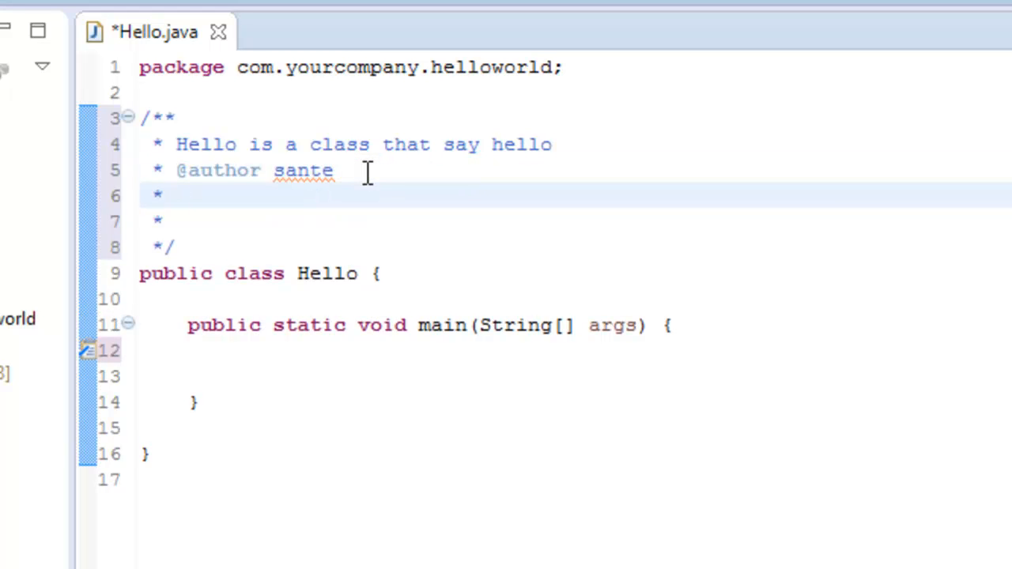
text(@)
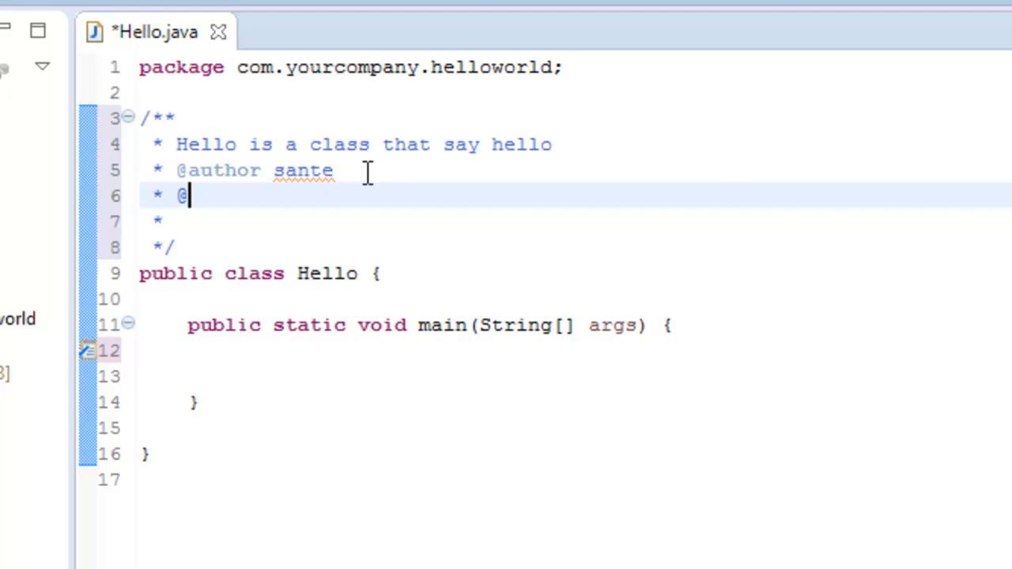
text(version)
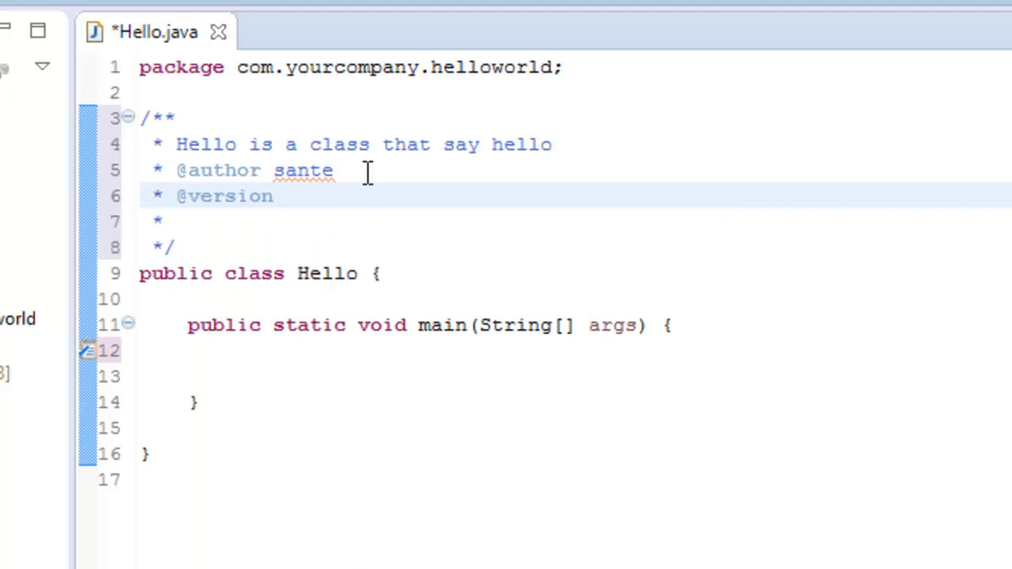
text(1.0)
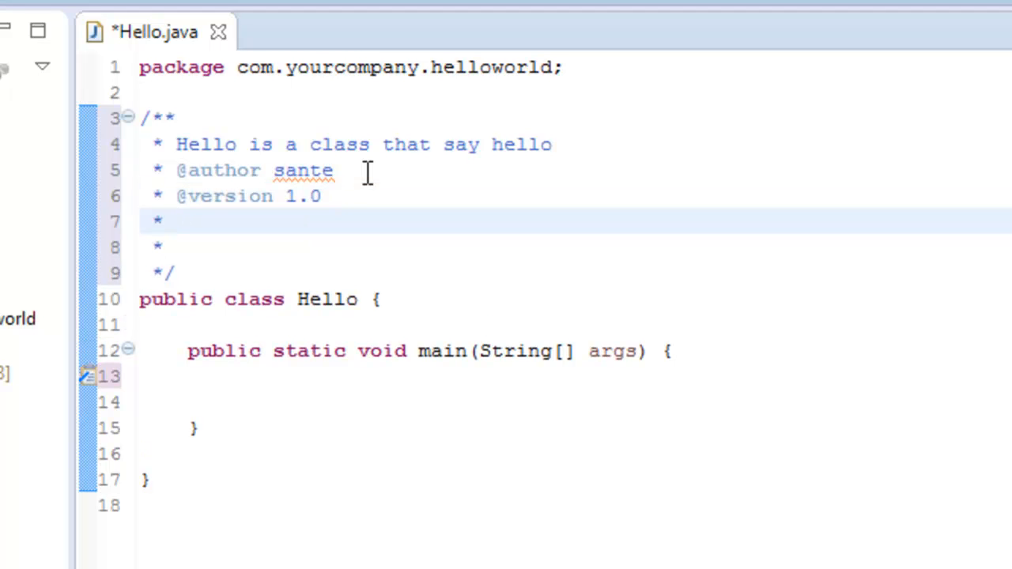
click(177, 222)
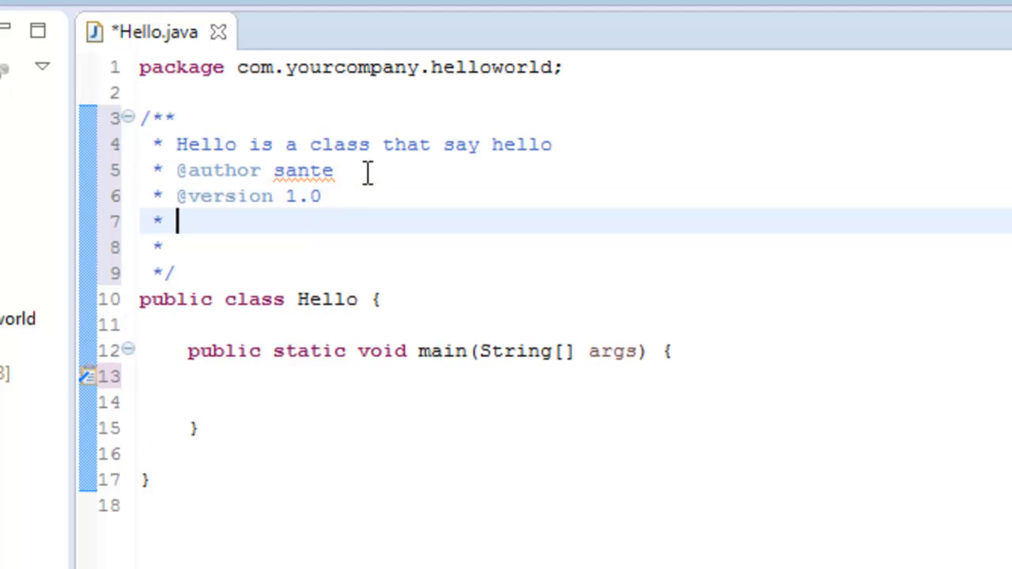
text(@de)
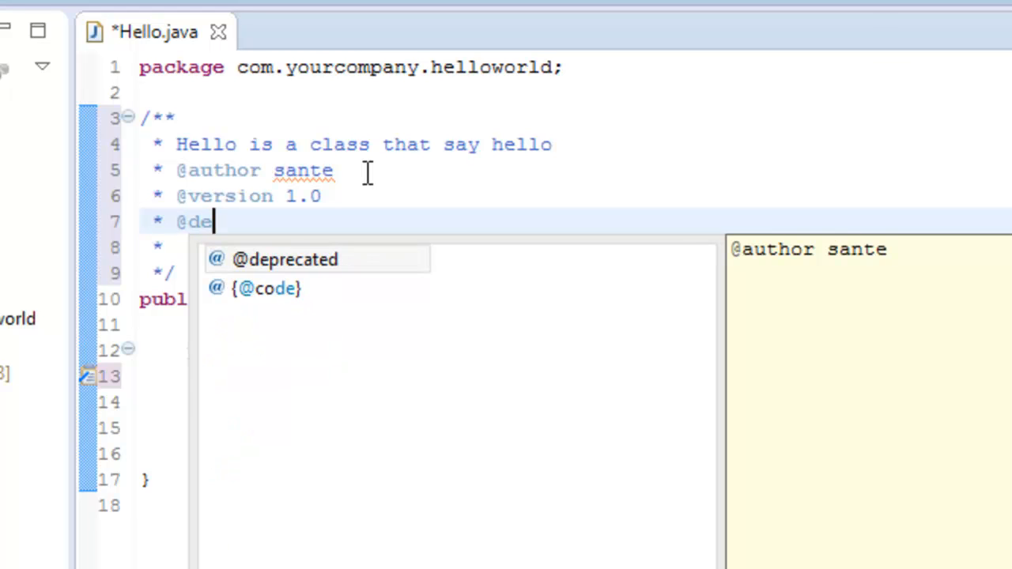
click(285, 259)
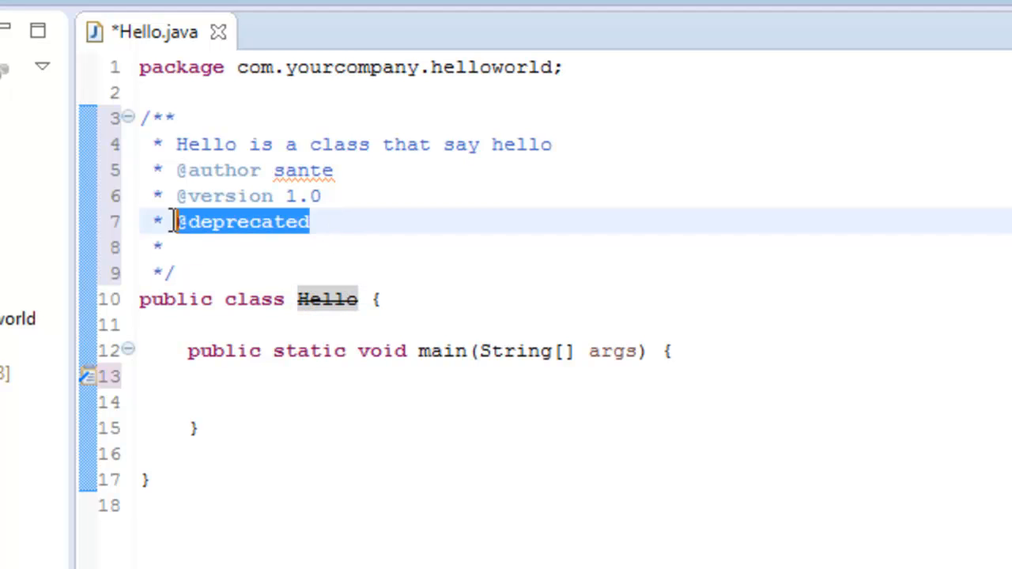
key(Delete)
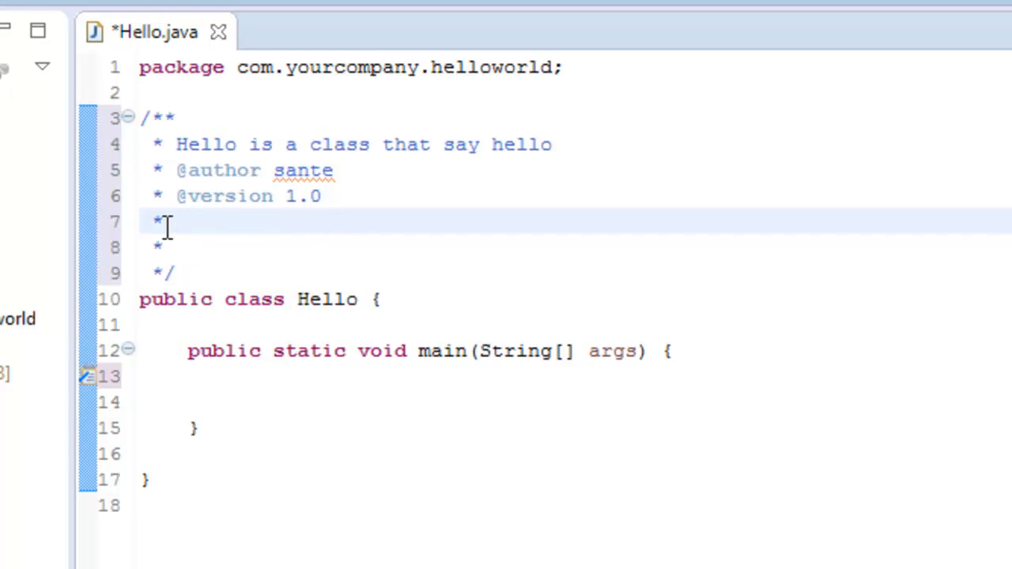
click(171, 222)
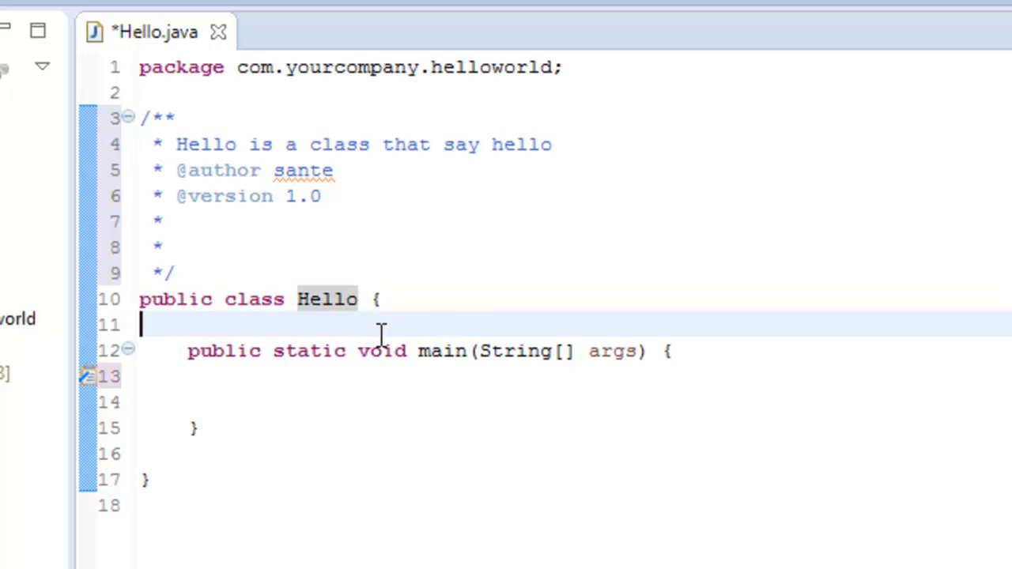
mouse_move(285, 324)
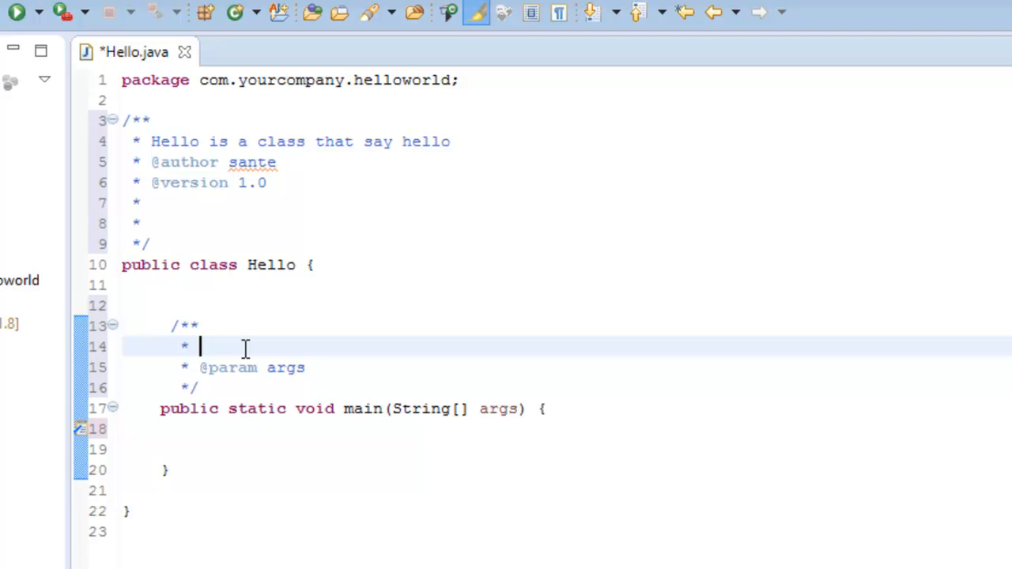
- Write the main method Javadoc 'Main method which is entry point of our project'
text(M)
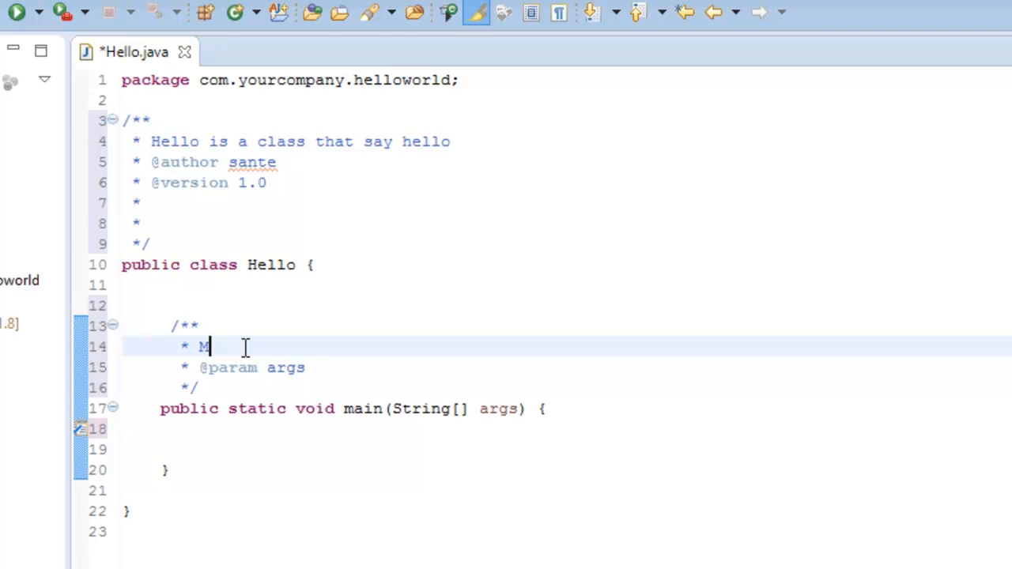
text(ain metho)
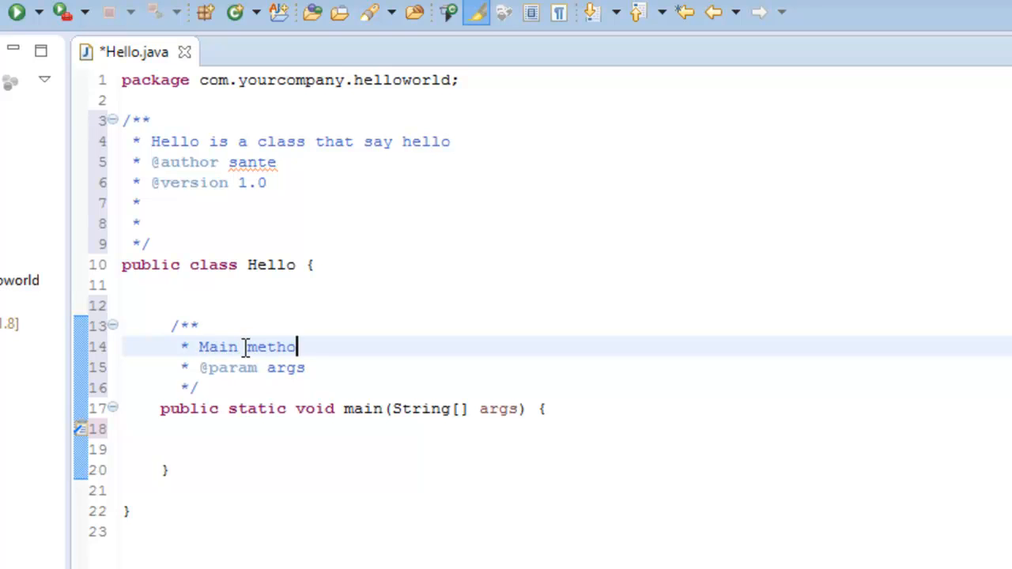
text(d which is entry)
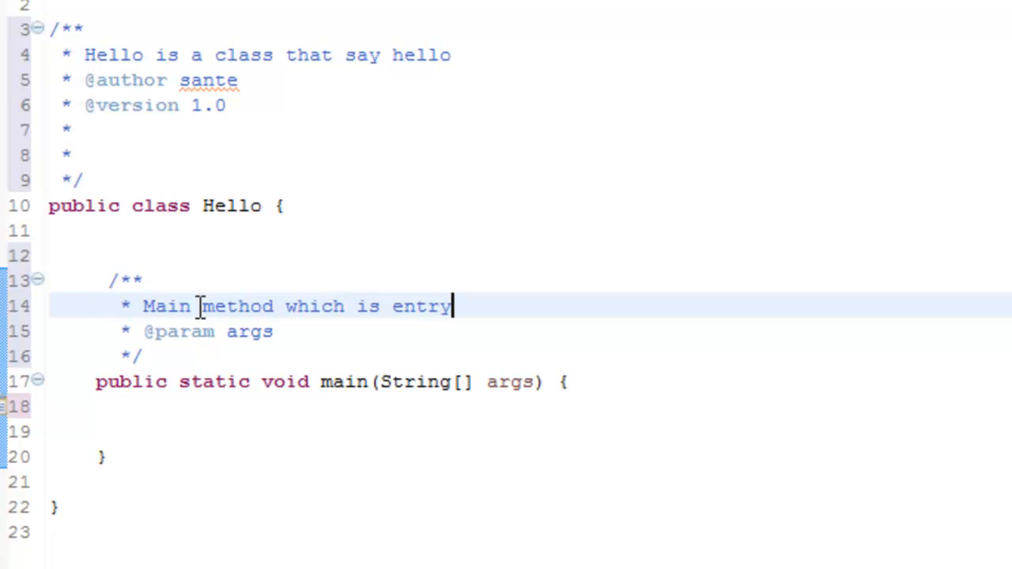
text(point of)
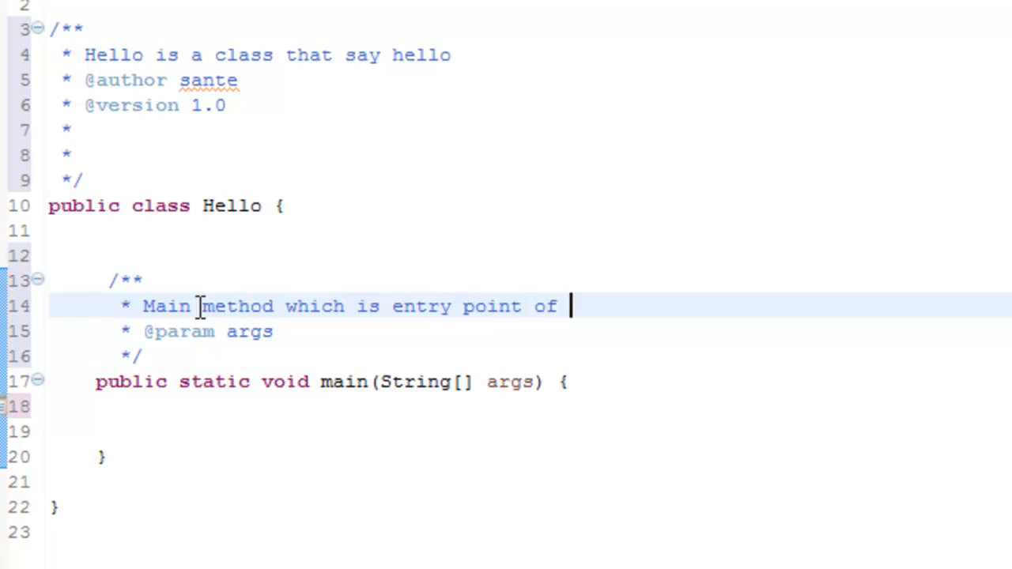
text(our proje)
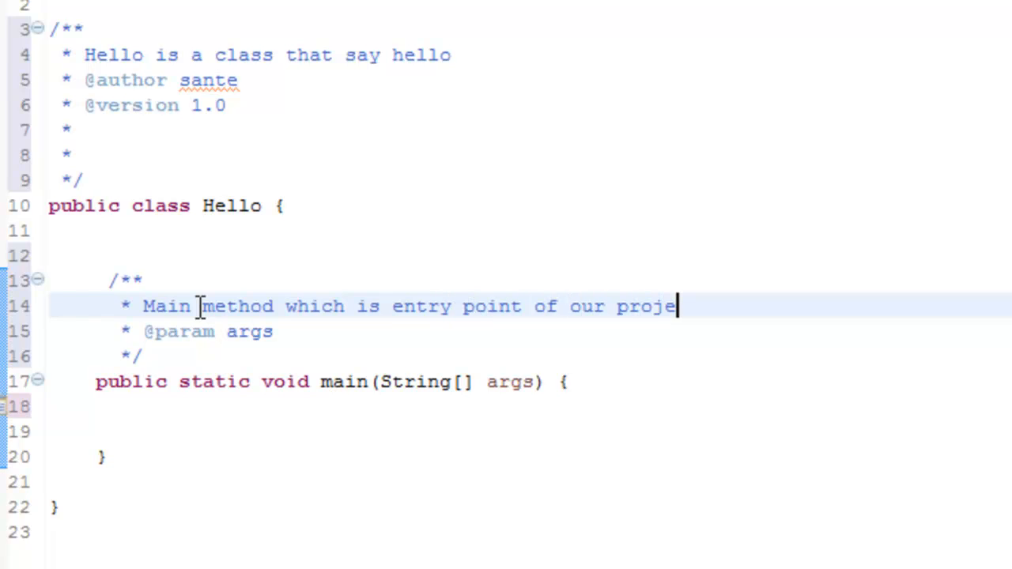
text(ct)
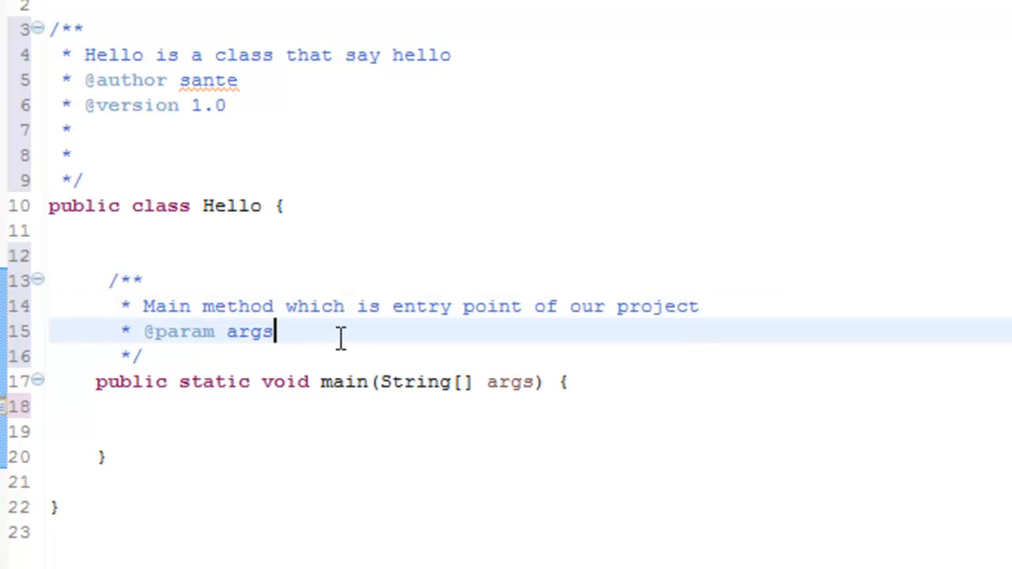
key(Enter)
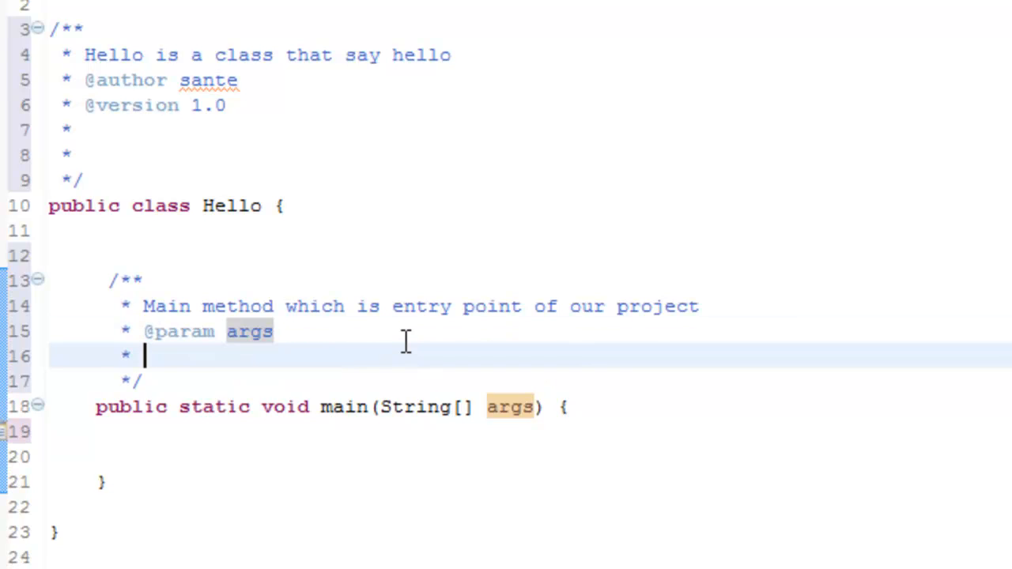
text(@)
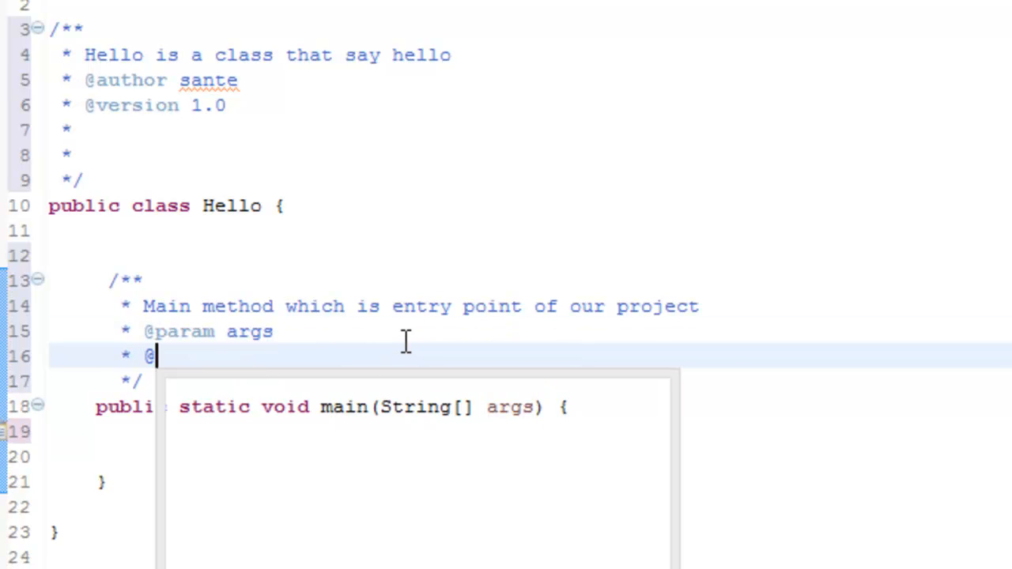
text(E)
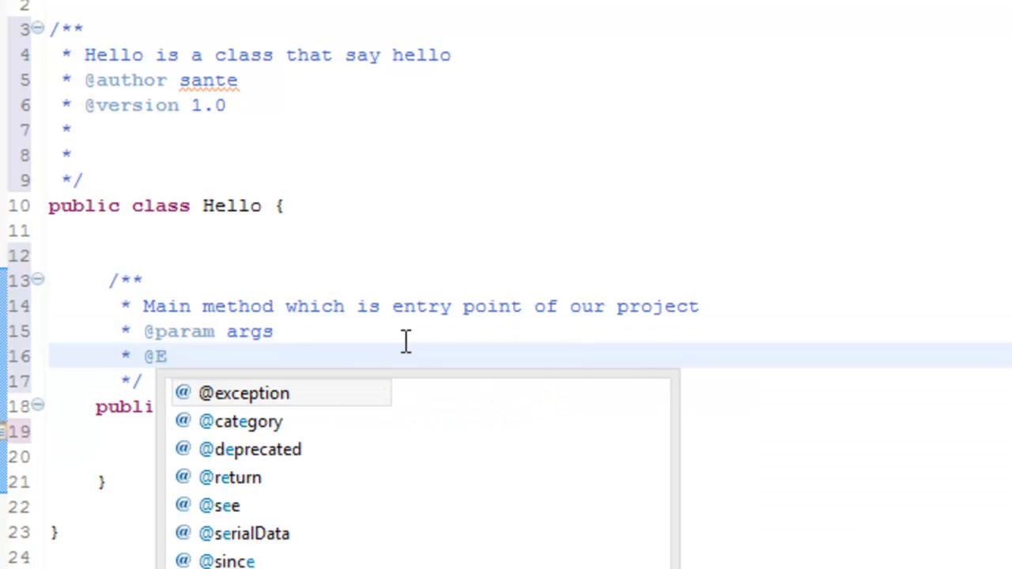
click(244, 392)
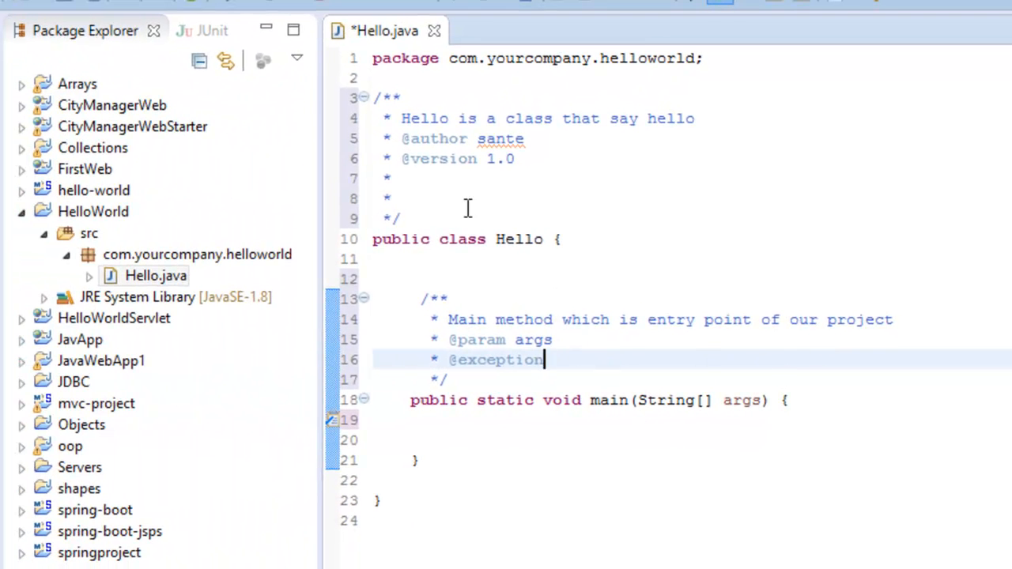
mouse_move(633, 392)
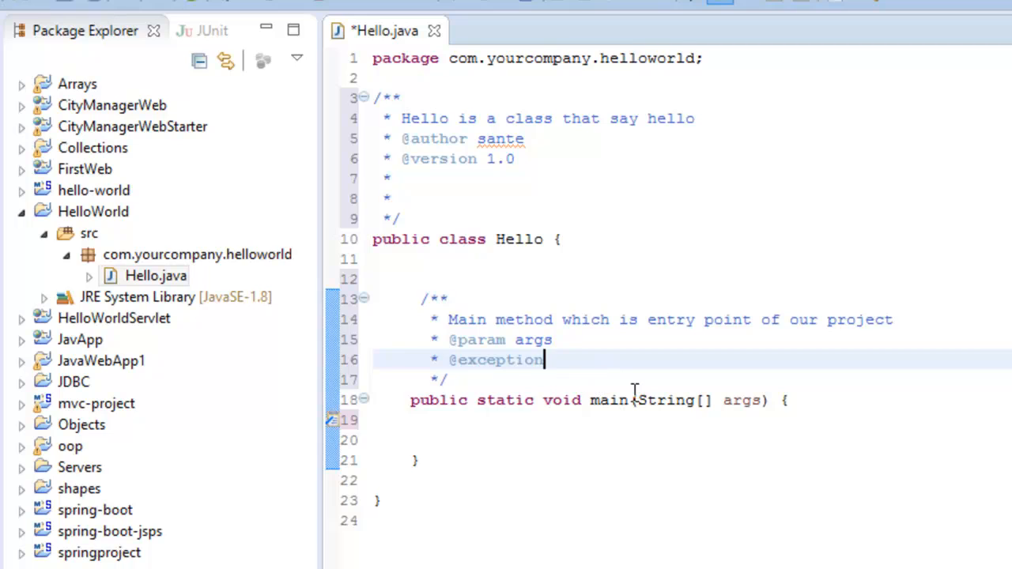
- Set the launch configuration's program arguments to dog car lion fox and run it
click(101, 19)
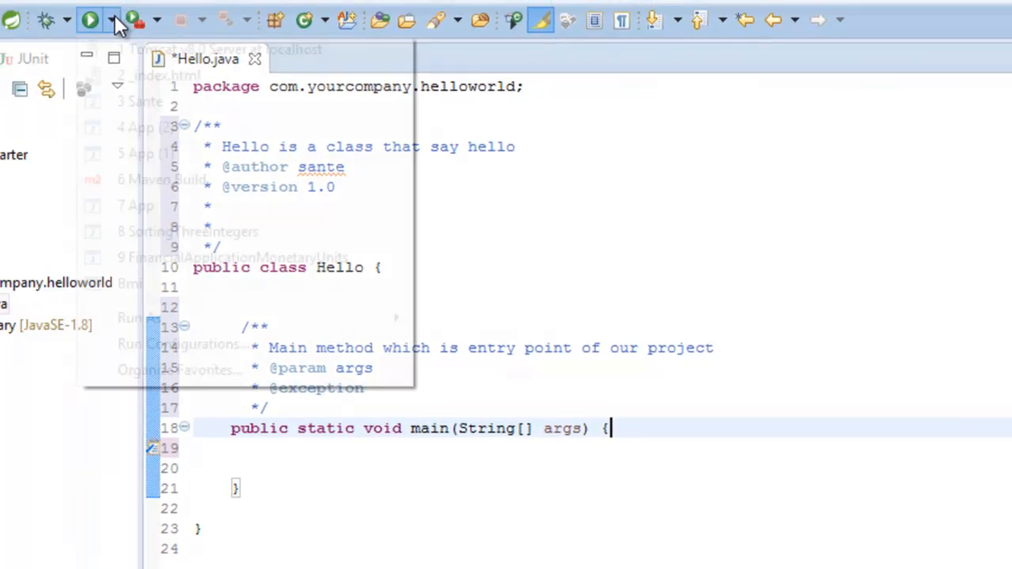
click(103, 19)
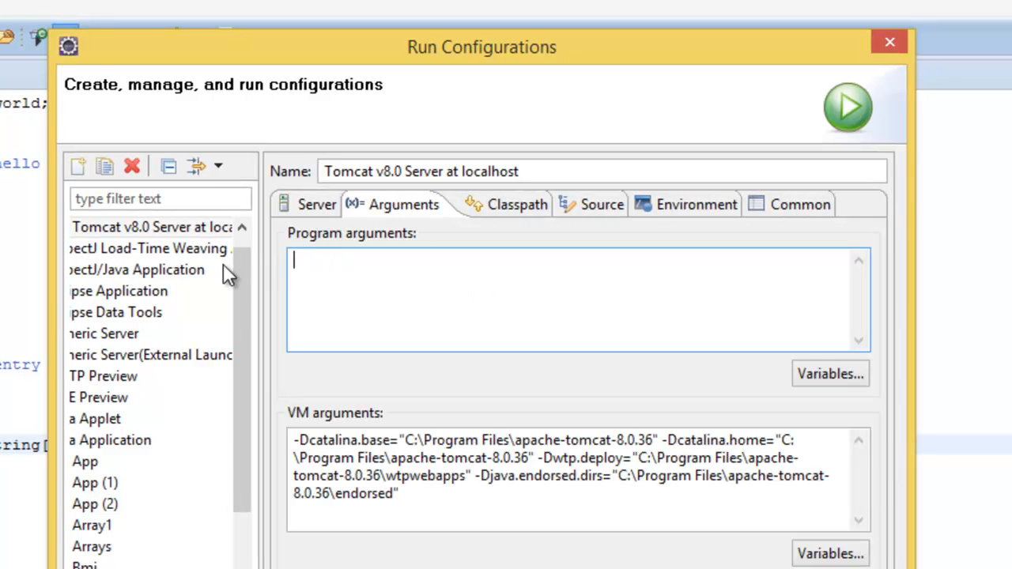
text(dog)
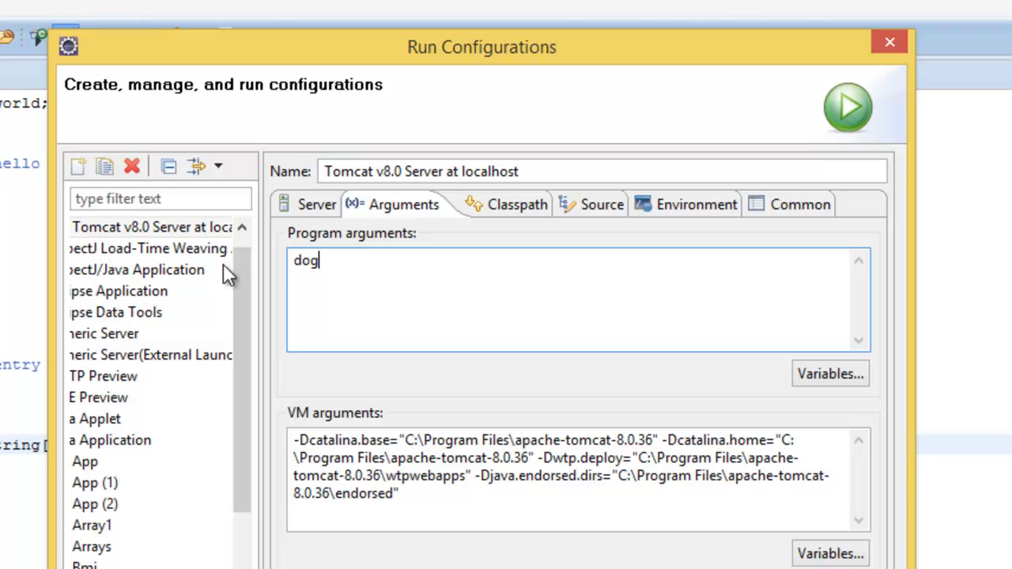
text(car)
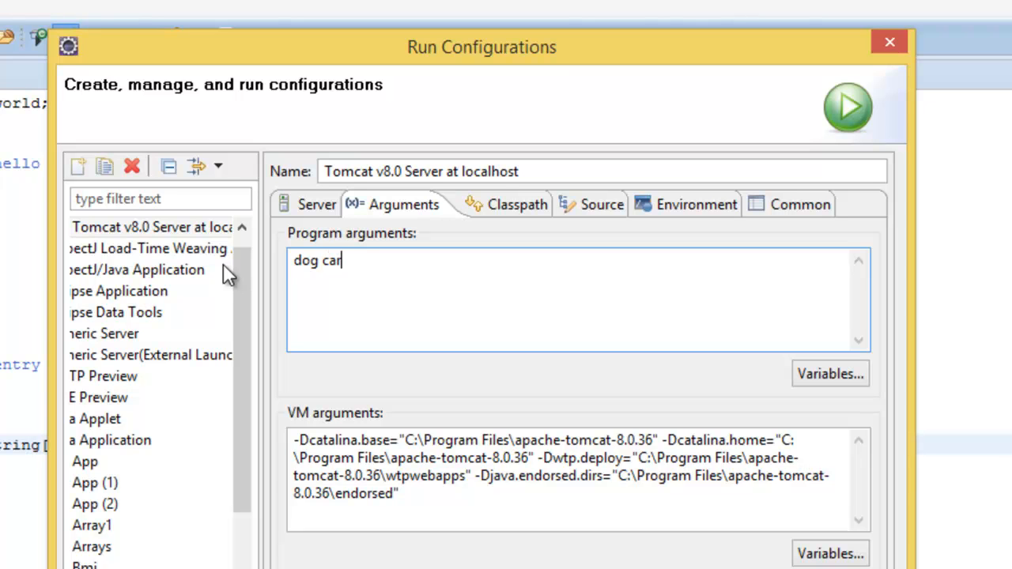
text(lion)
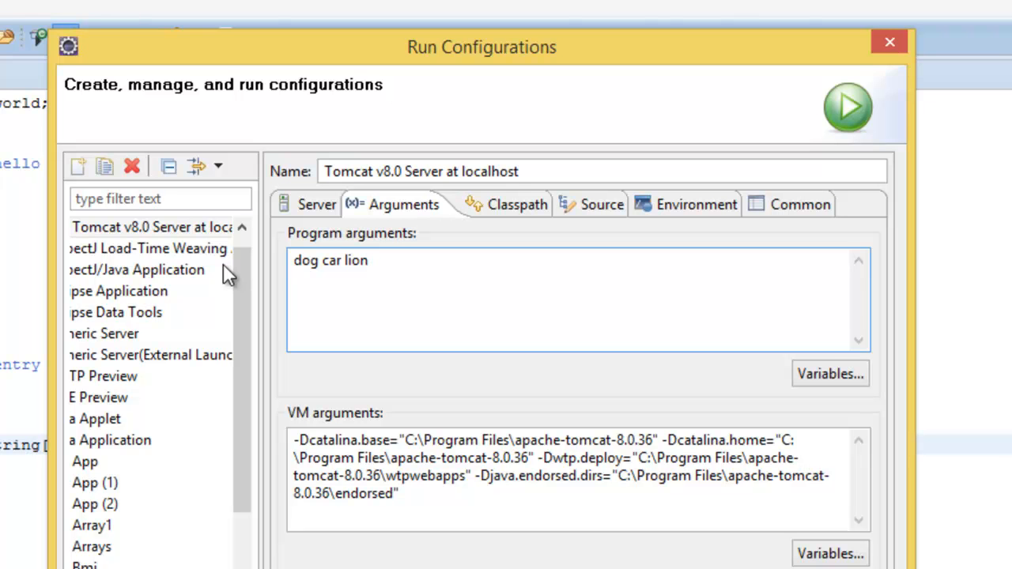
text(fox)
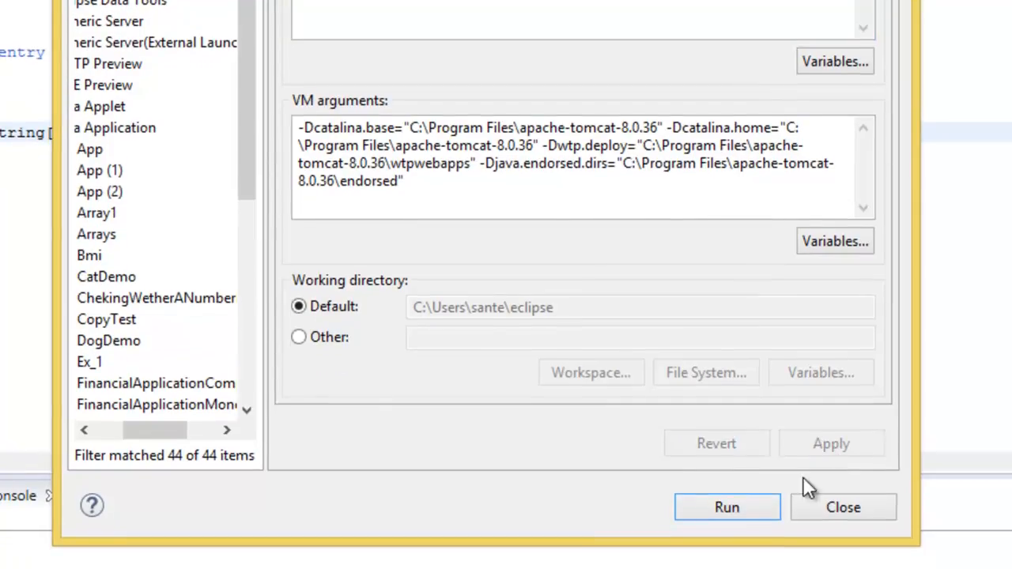
click(843, 506)
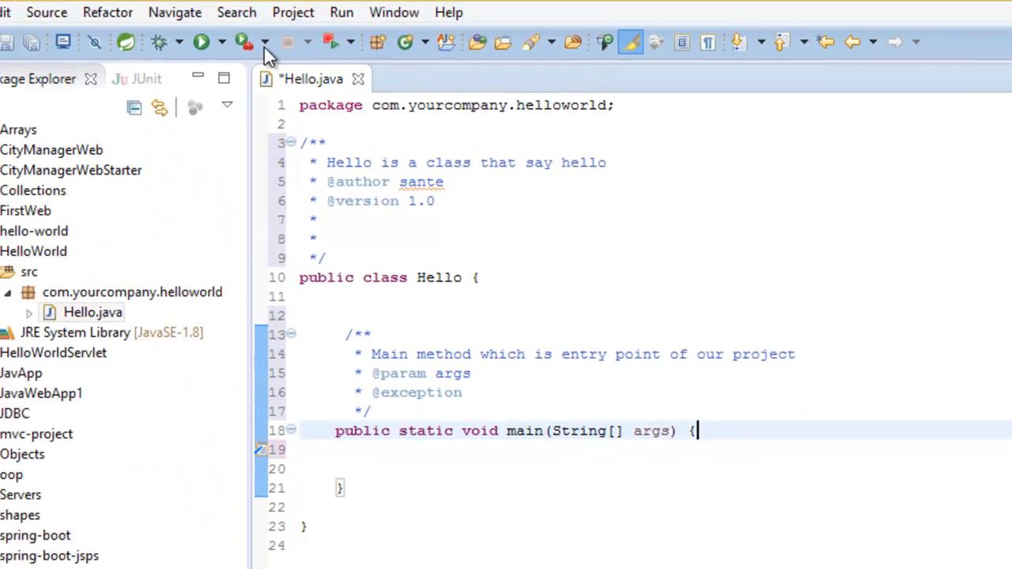
- Reopen the launch configuration to verify the arguments and close the dialog
click(266, 41)
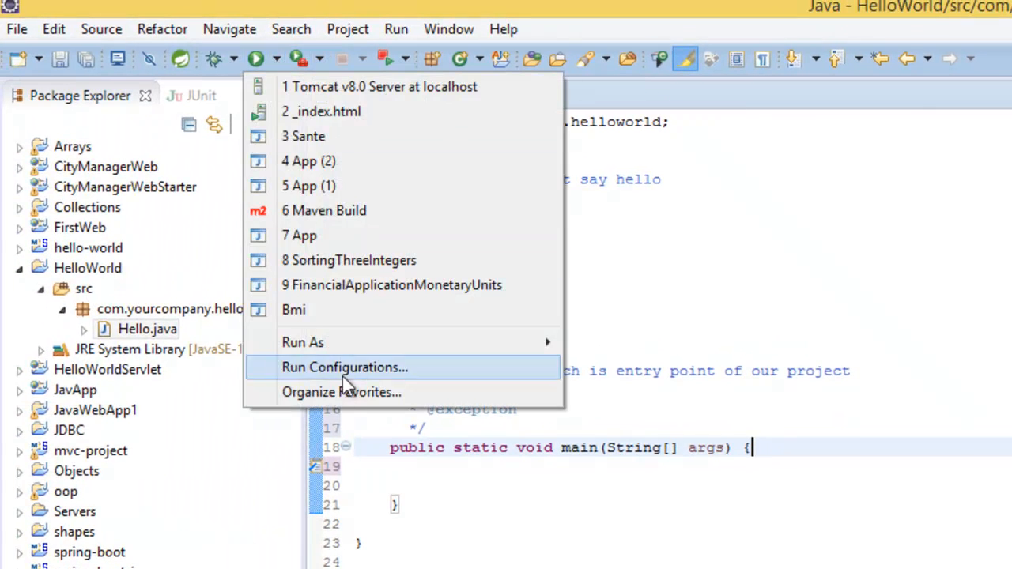
click(345, 367)
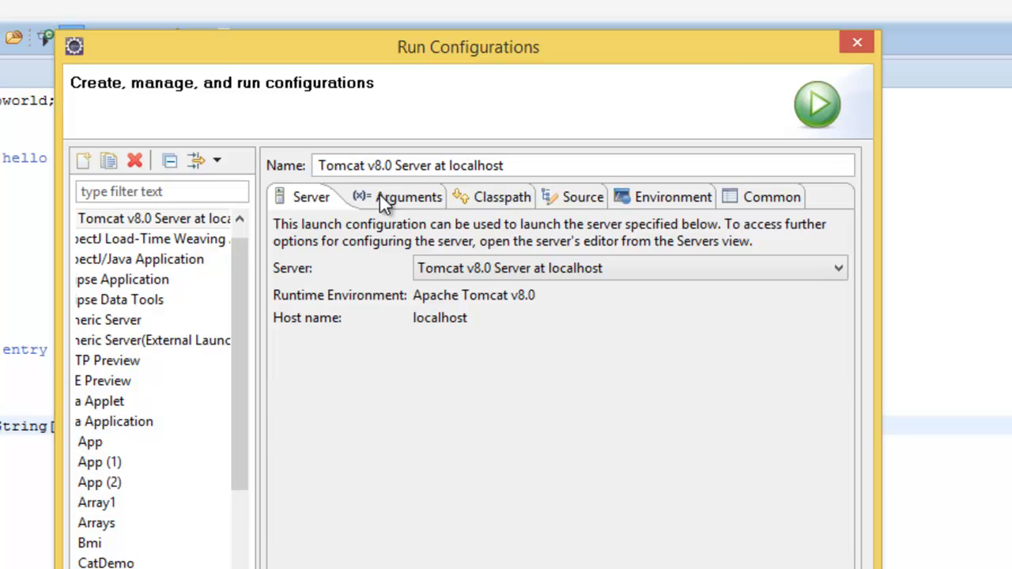
click(409, 196)
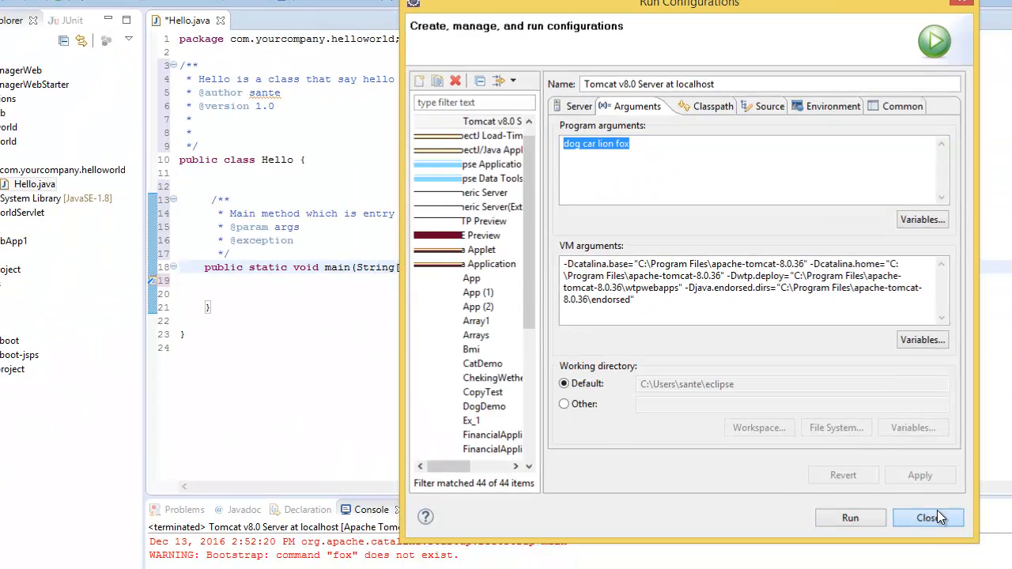
click(928, 518)
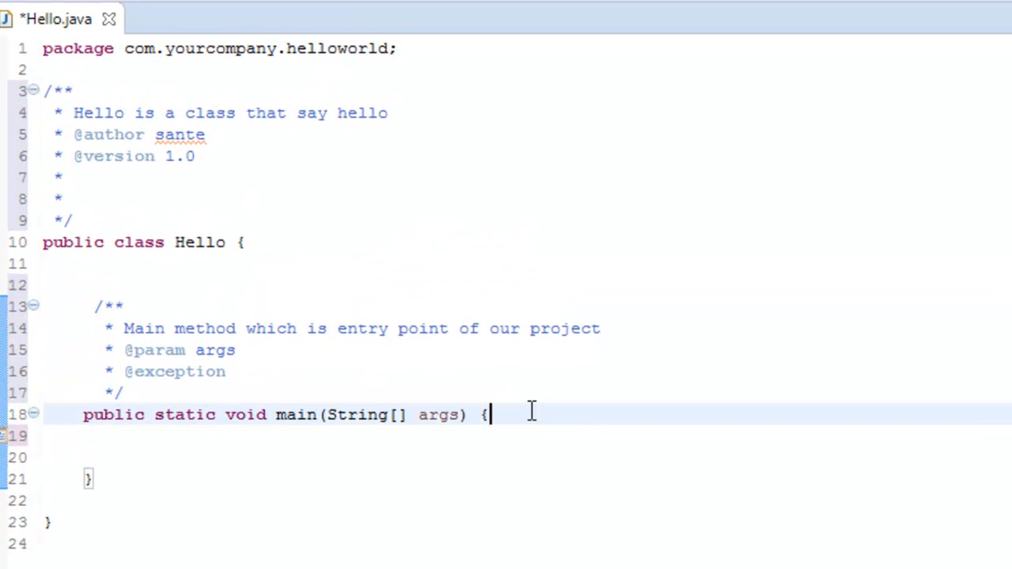
- Add a for loop over args storing each element in String name = args[i]
key(enter)
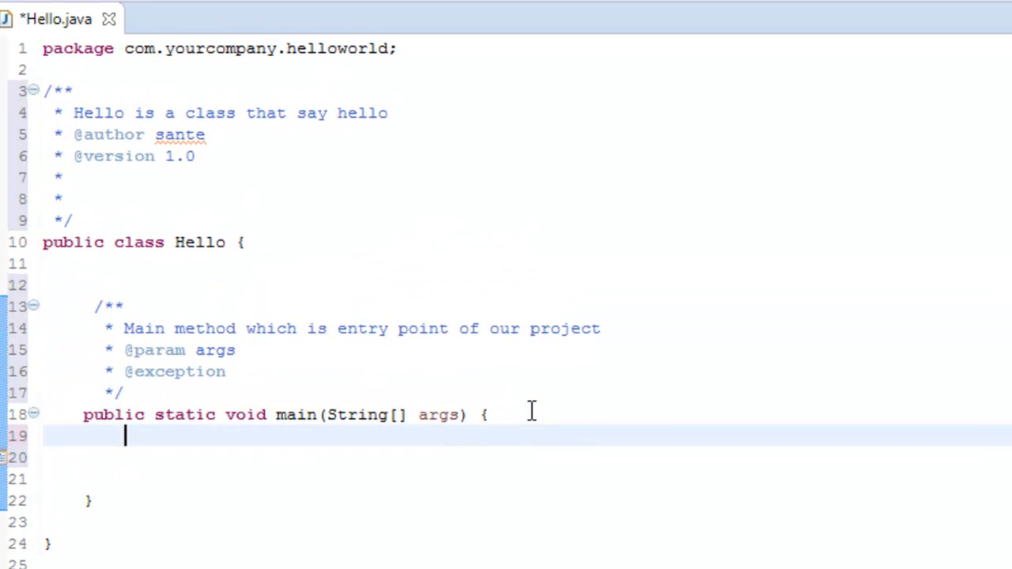
text(for)
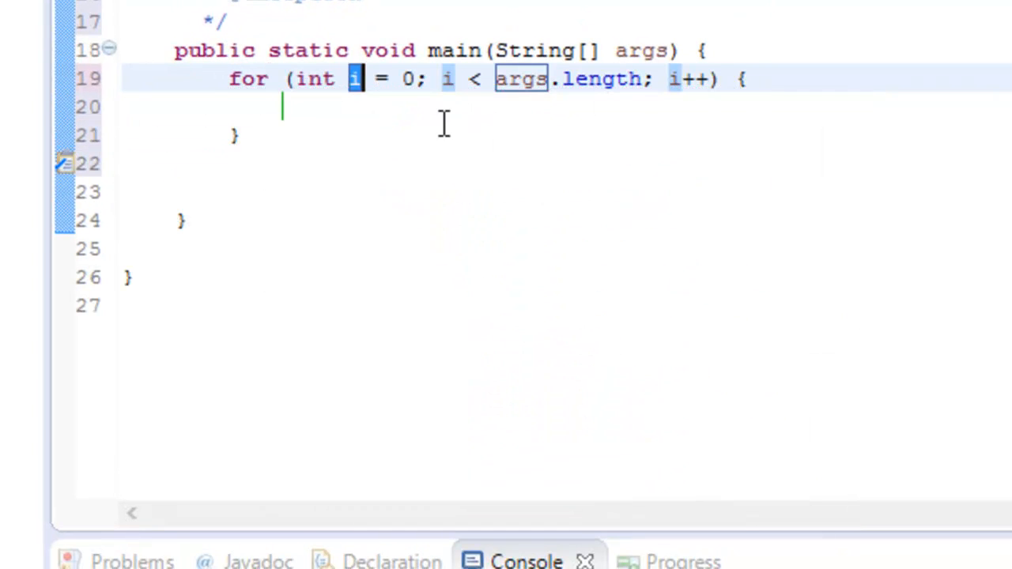
mouse_move(778, 82)
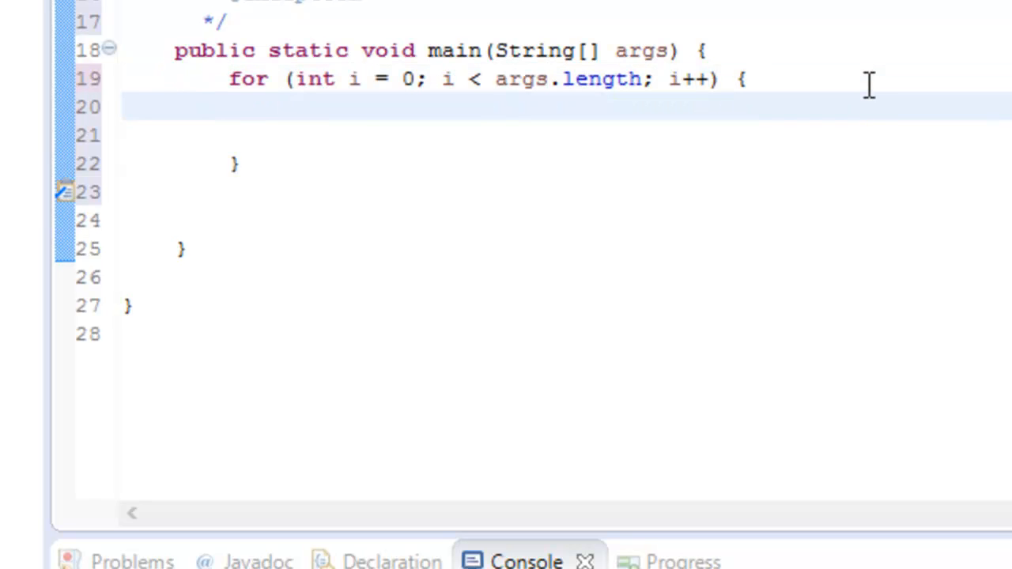
text(String n)
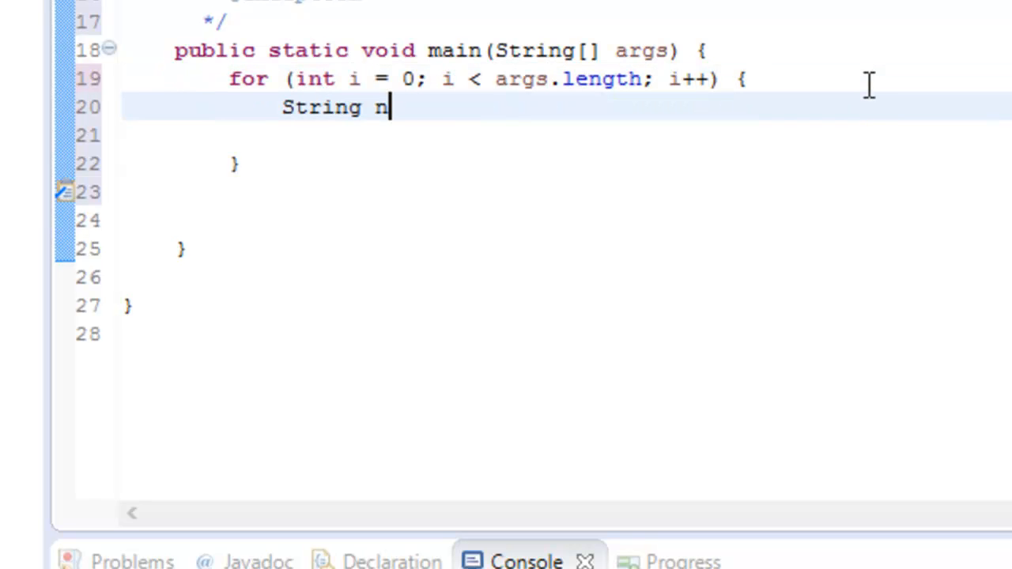
text(ame =)
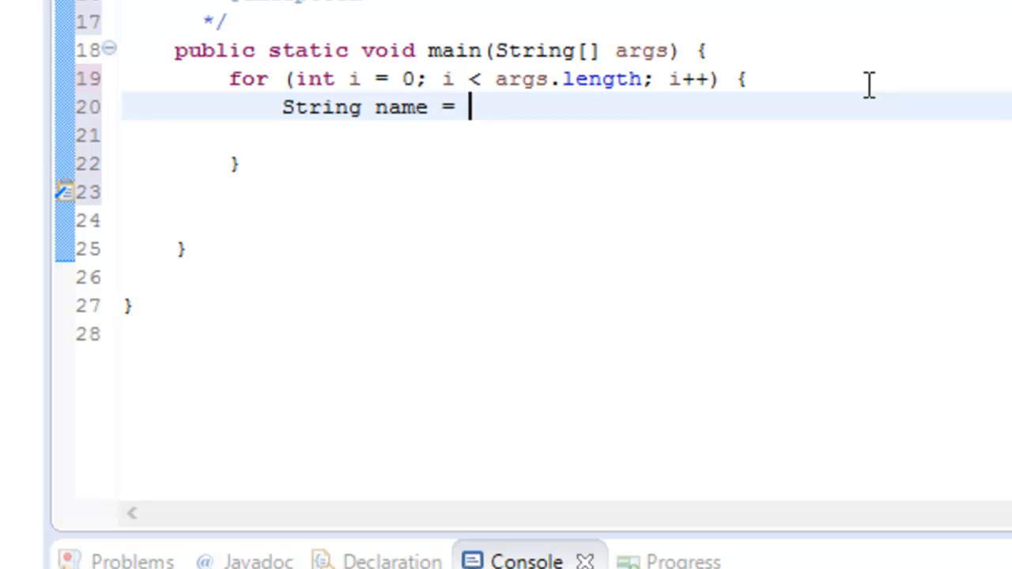
text(args)
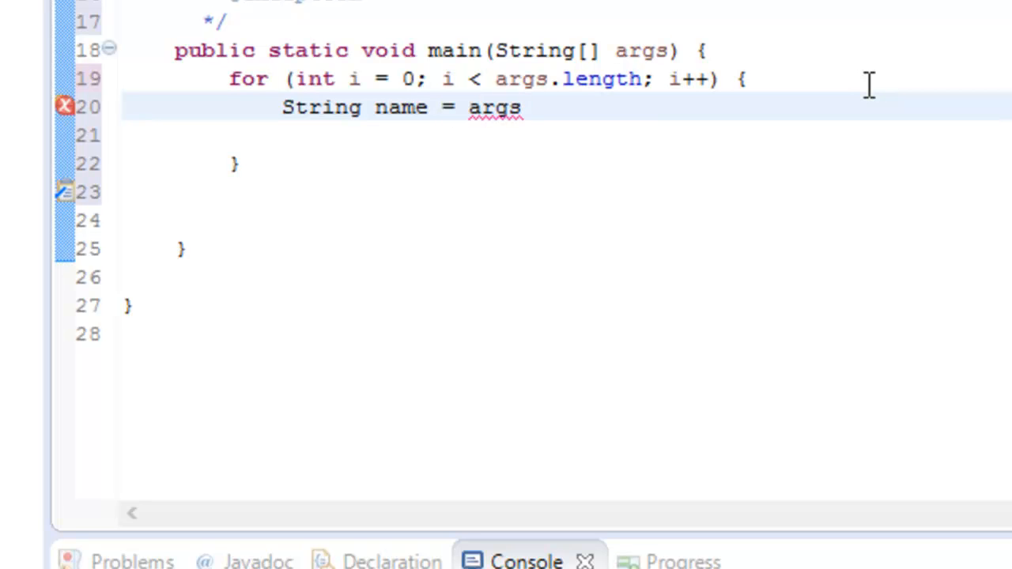
text([];)
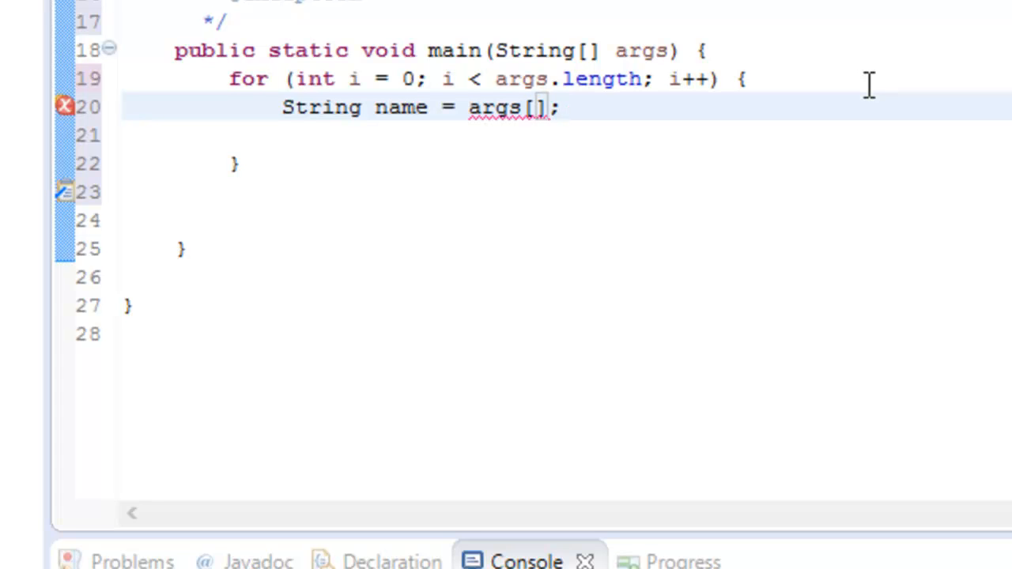
text(i)
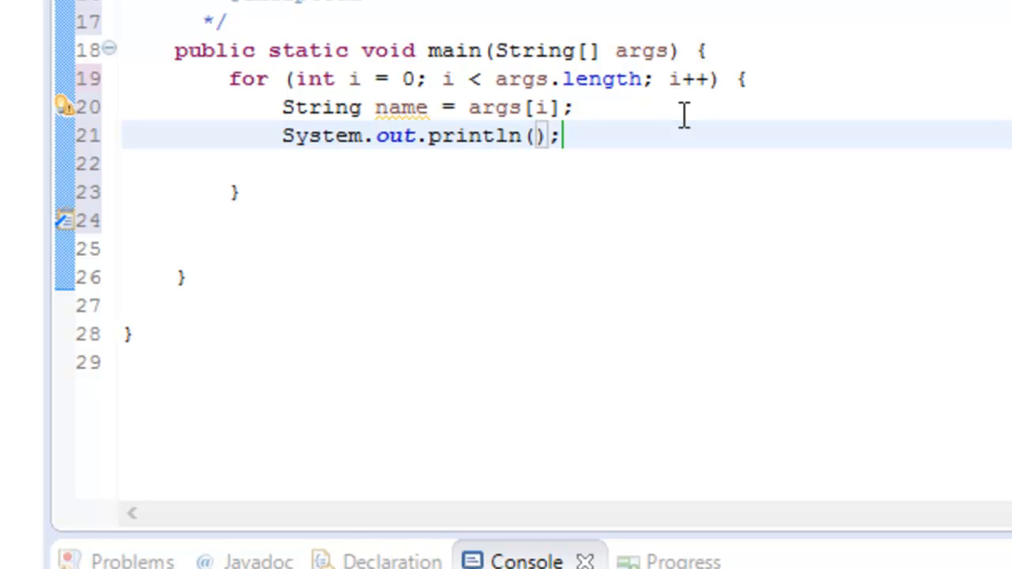
- Print "Hello " + name inside the loop
text("")
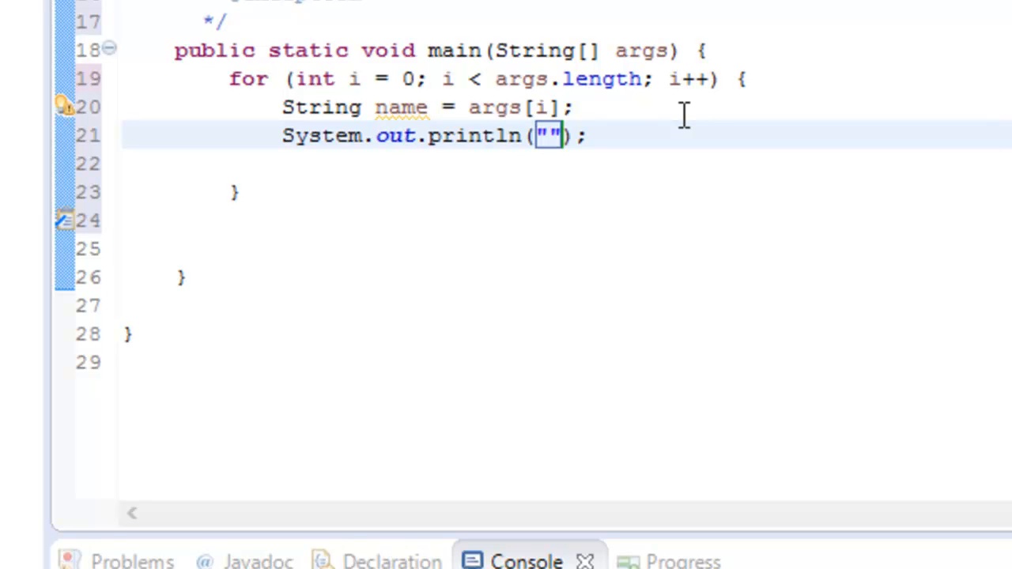
text(Hello)
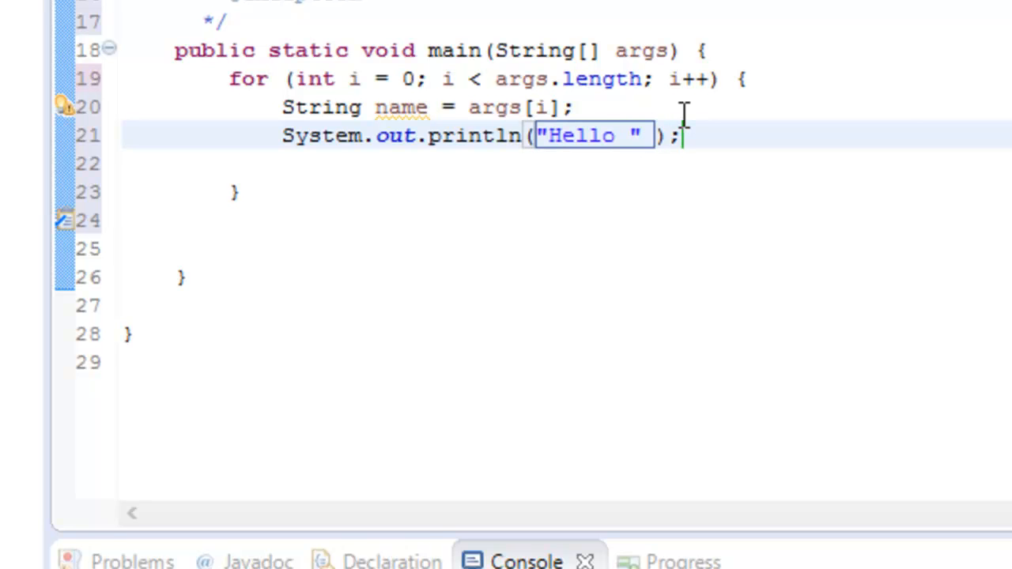
text(+)
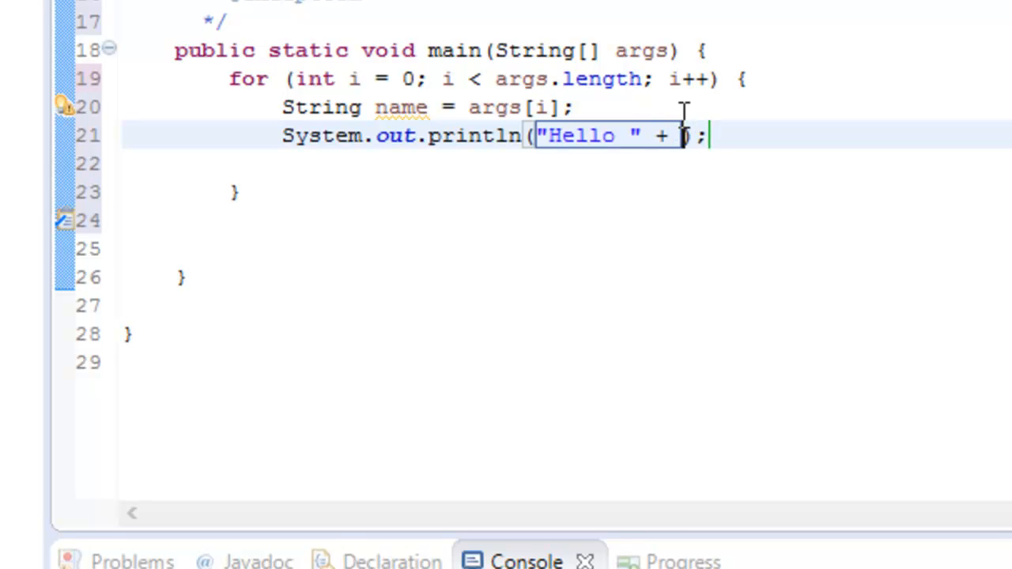
text(name)
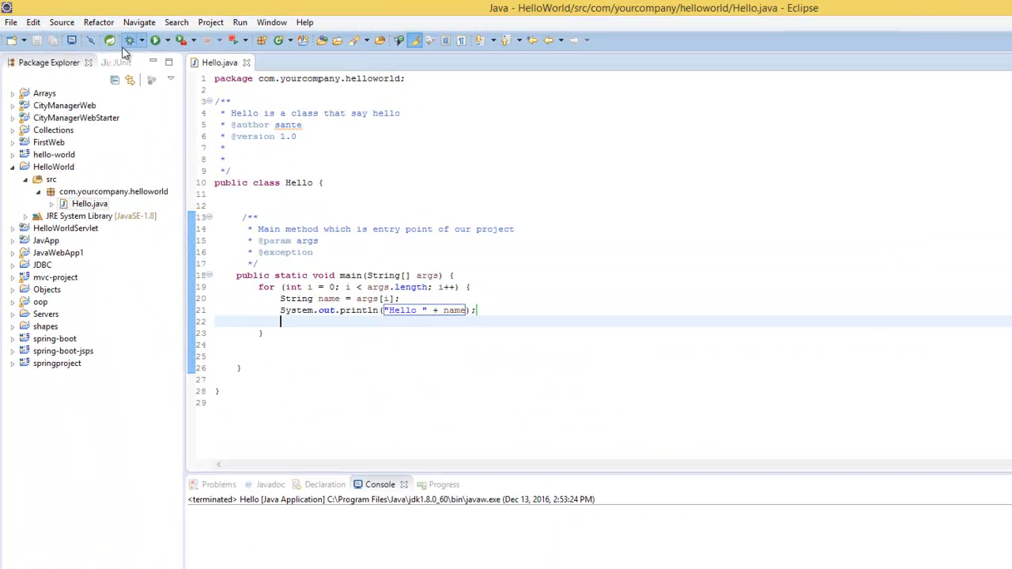
- Select Hello.java and bring up its launch configuration's Arguments settings
click(156, 41)
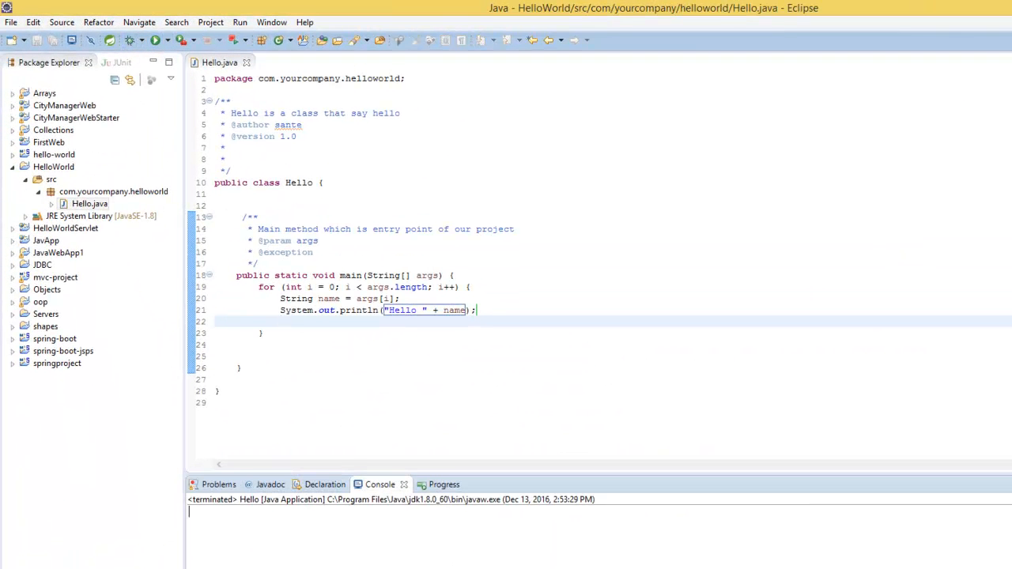
click(114, 192)
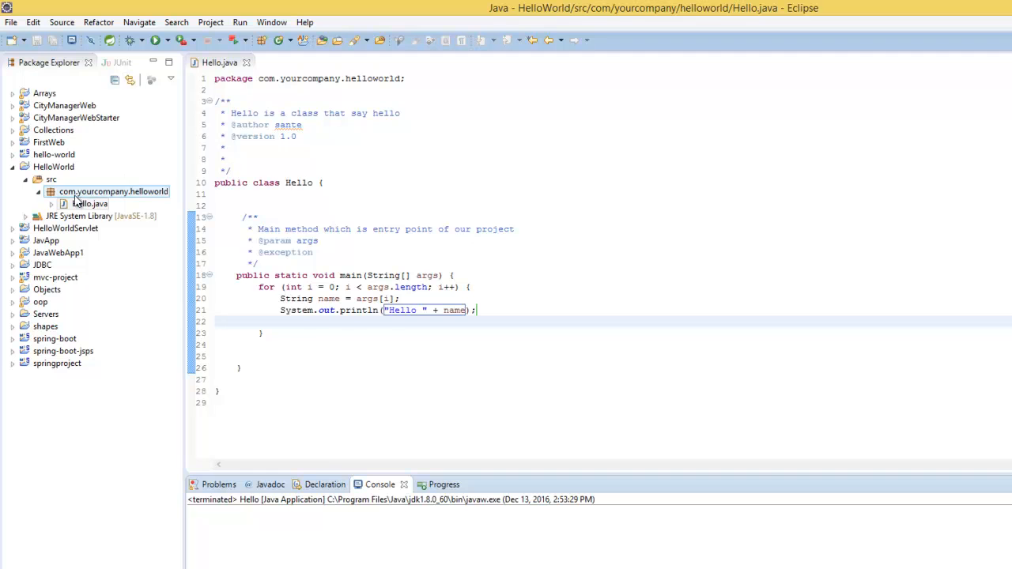
right_click(88, 203)
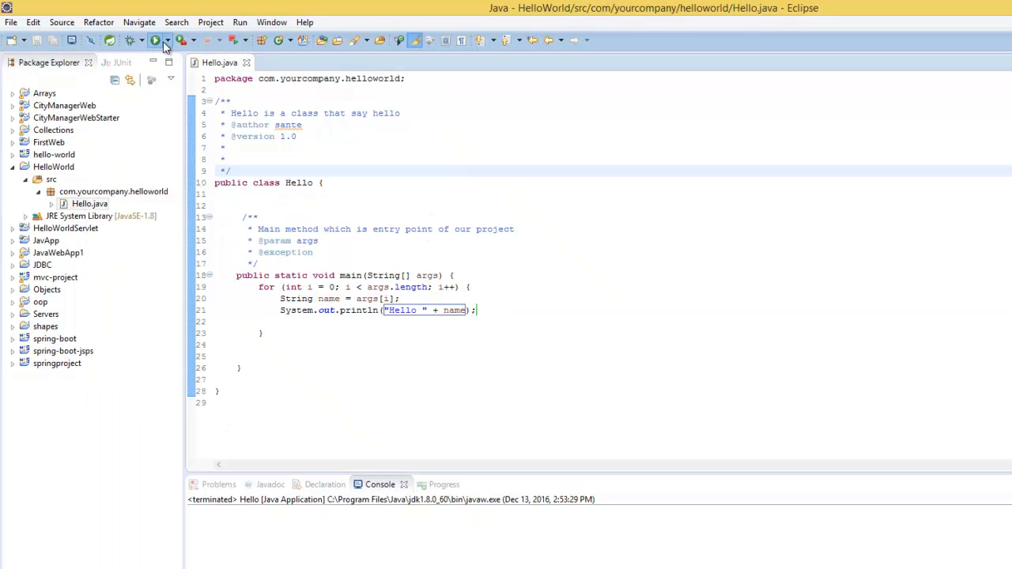
click(157, 41)
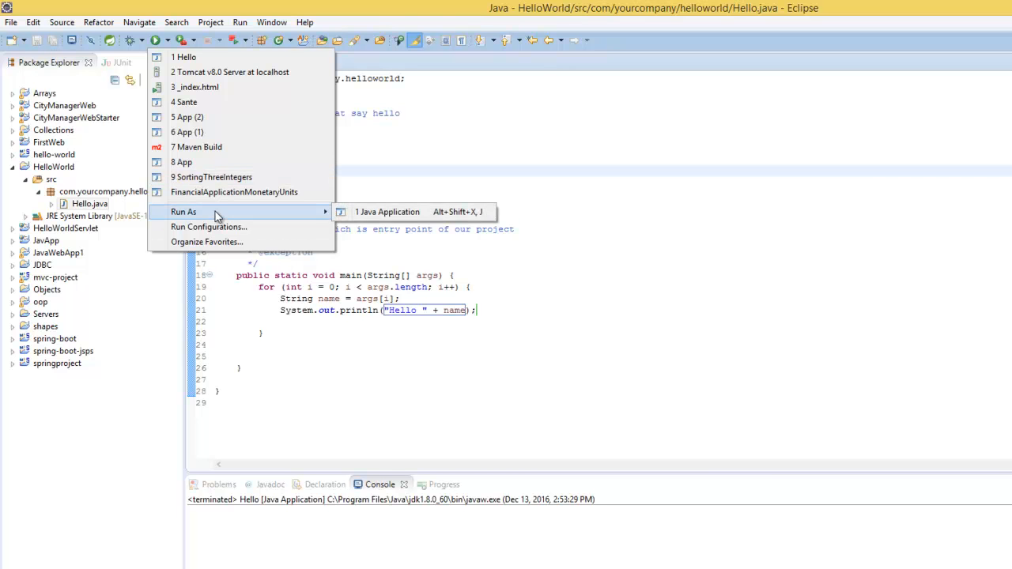
click(209, 228)
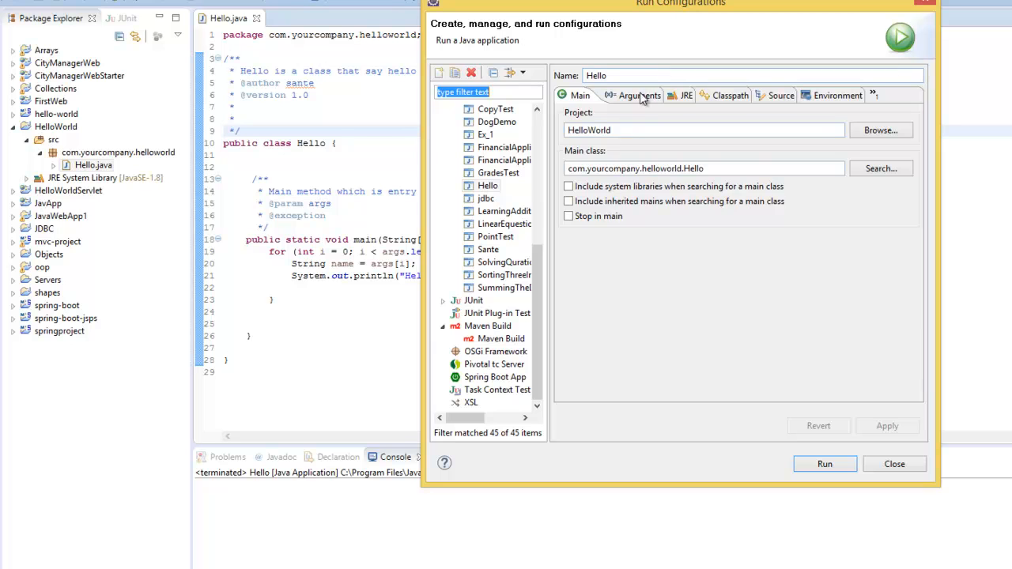
click(632, 95)
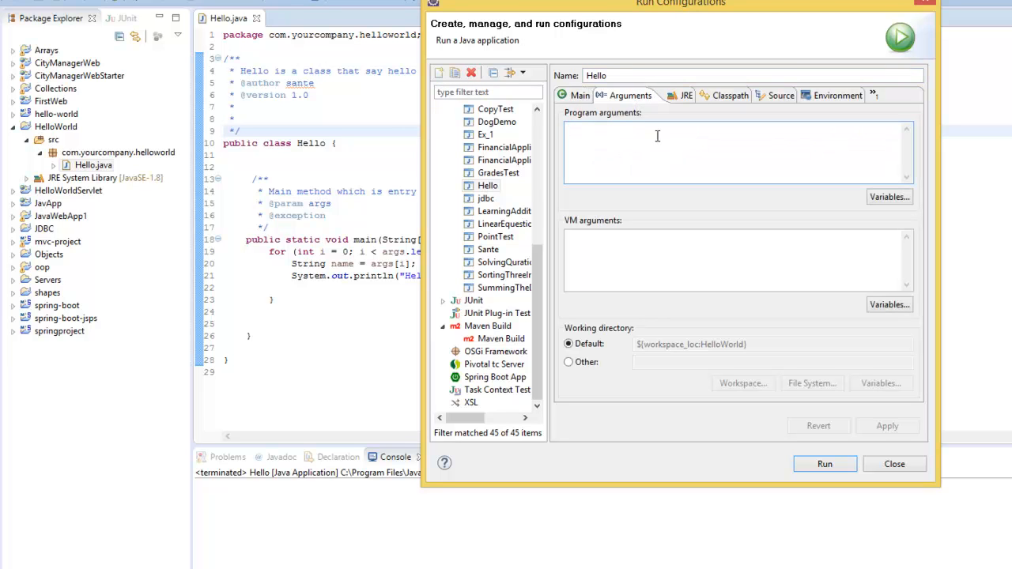
- Run Hello with the program arguments cat dog fox lion
text(cat)
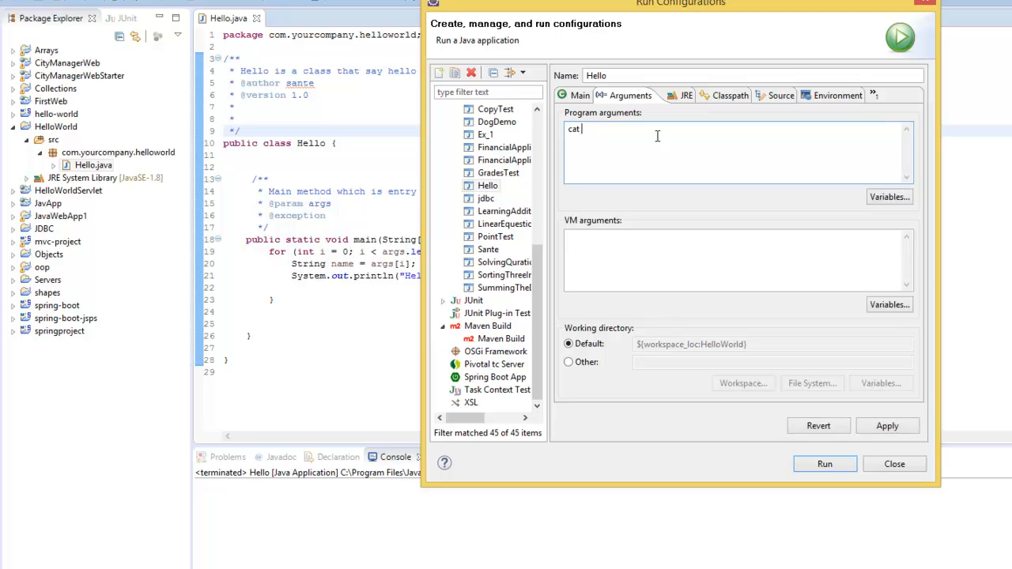
text(dog)
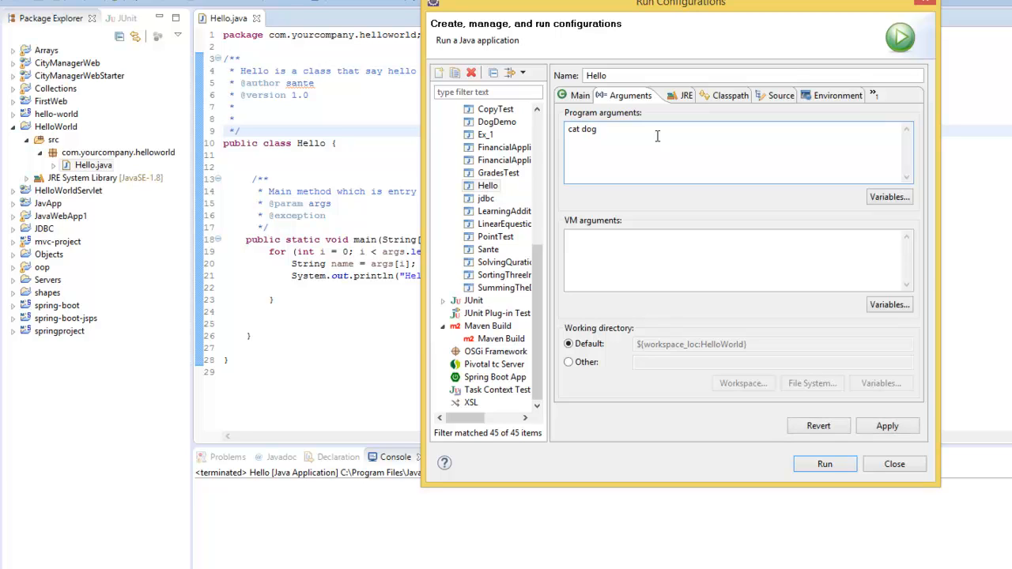
text(fox lin)
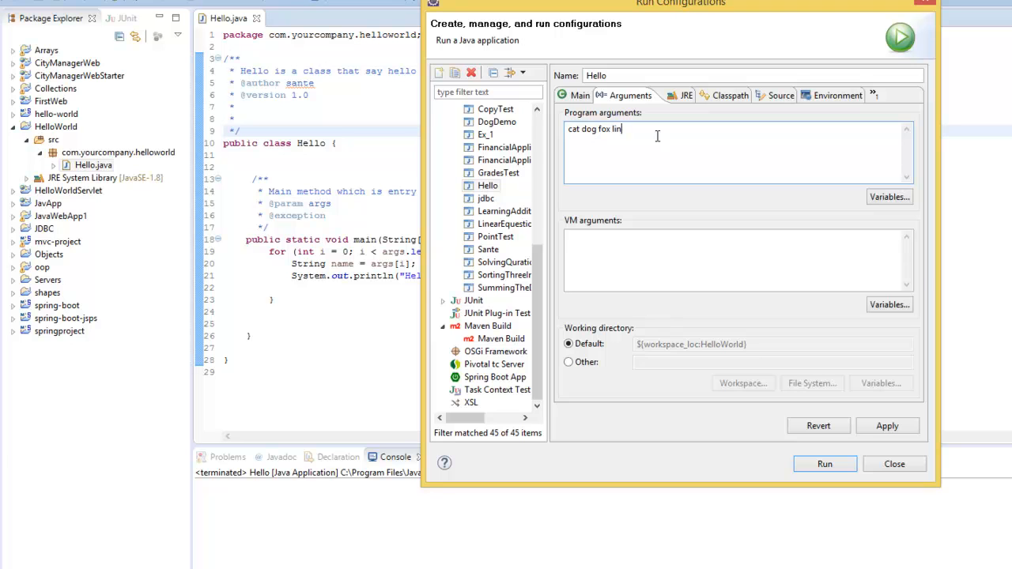
text(o)
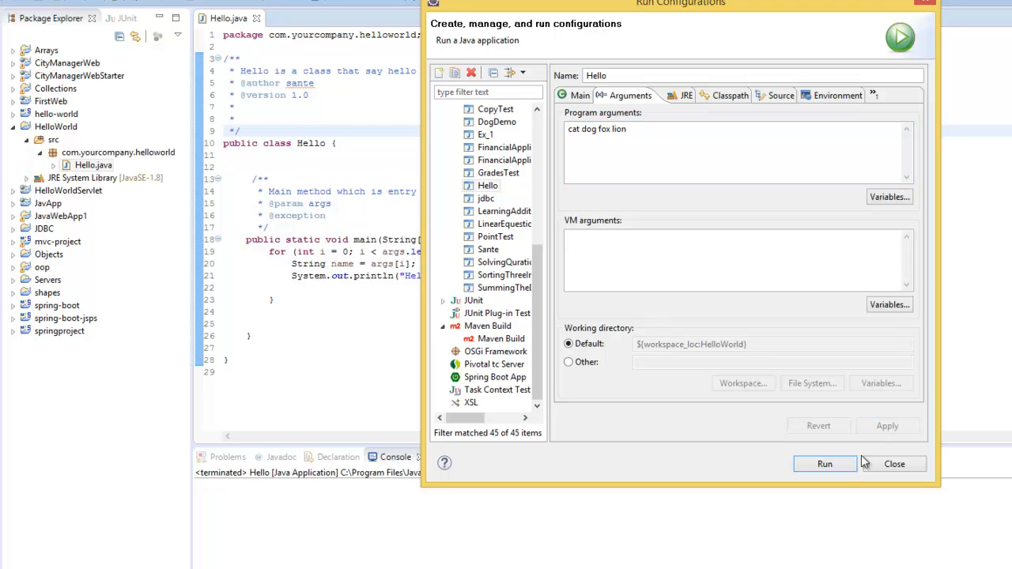
click(824, 465)
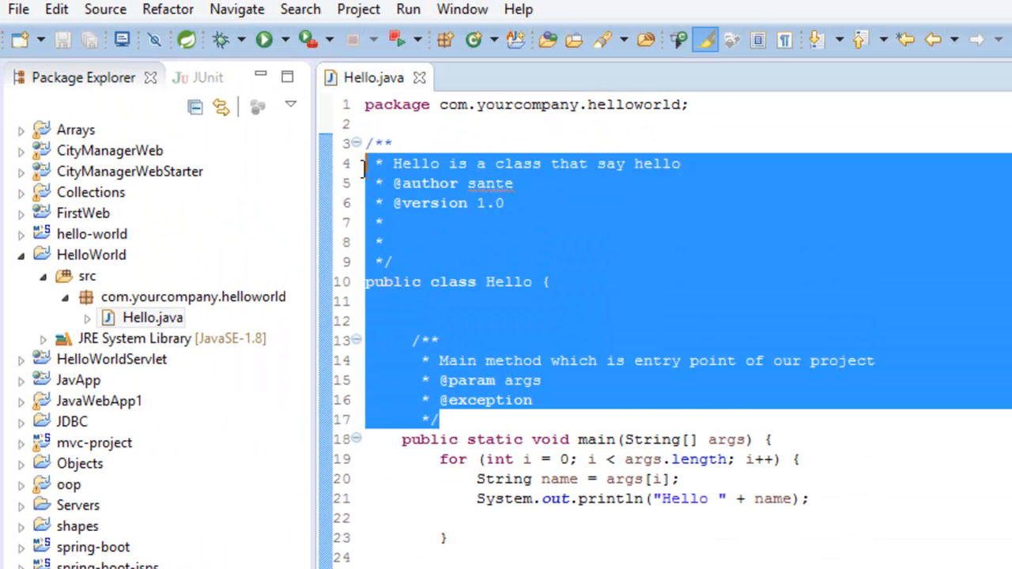
- Export the HelloWorld project as Javadoc into its doc folder
click(193, 298)
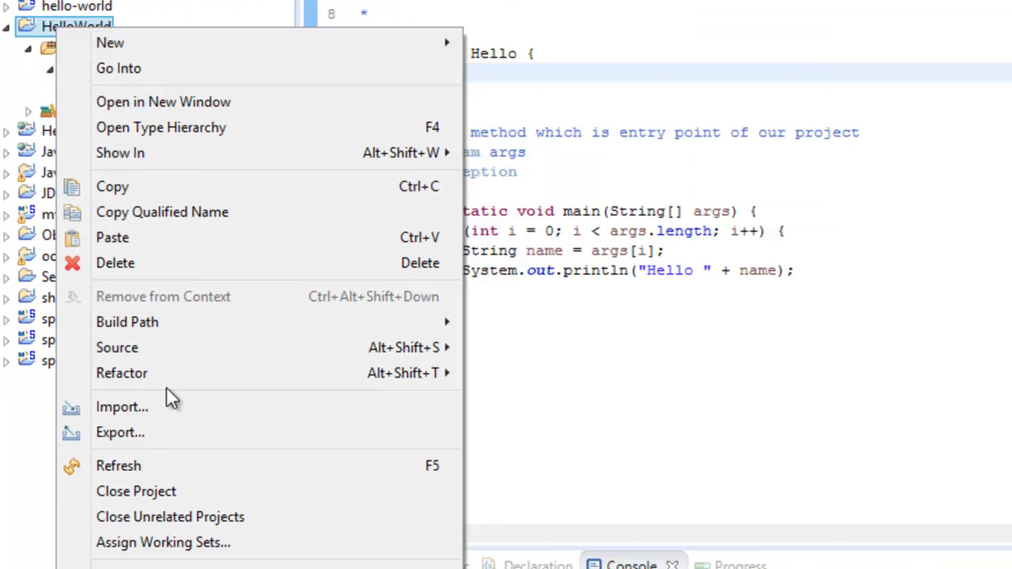
click(120, 433)
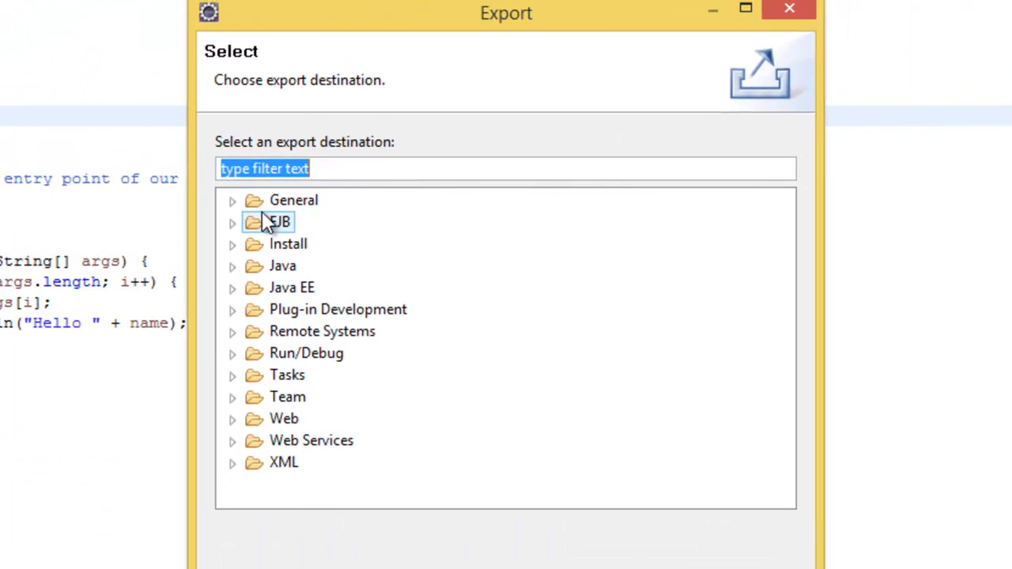
click(233, 266)
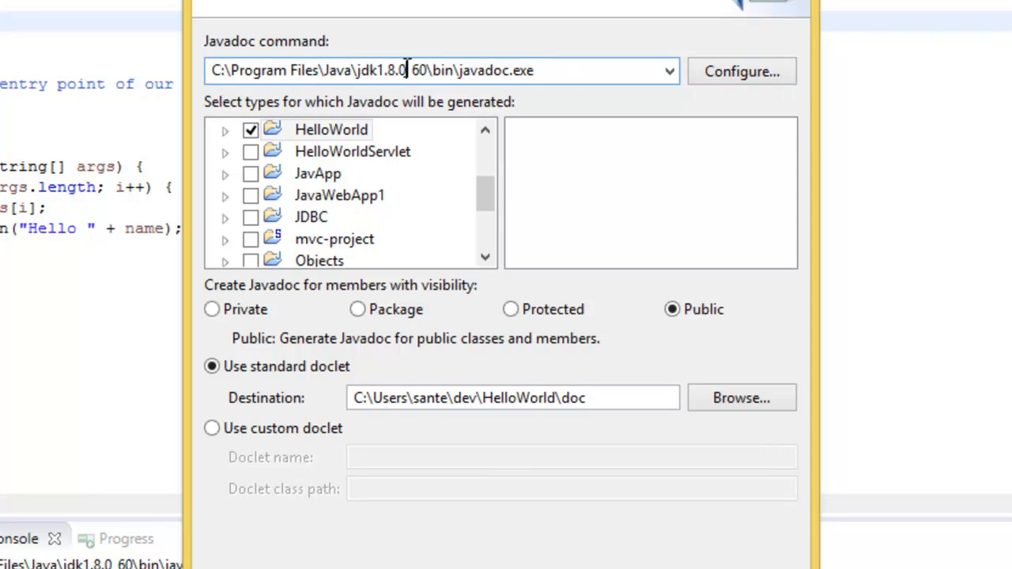
drag(405, 69, 535, 70)
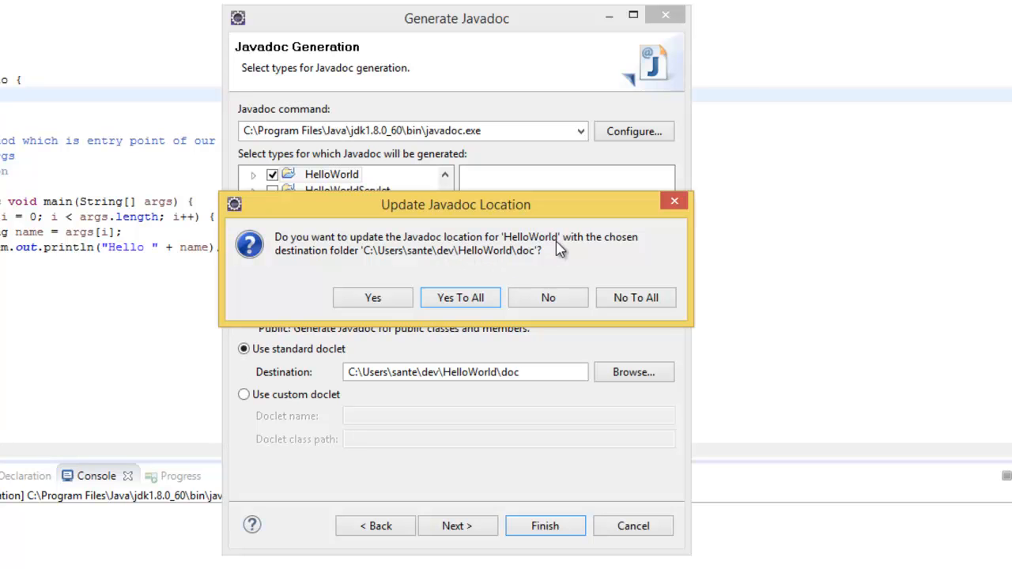
mouse_move(490, 266)
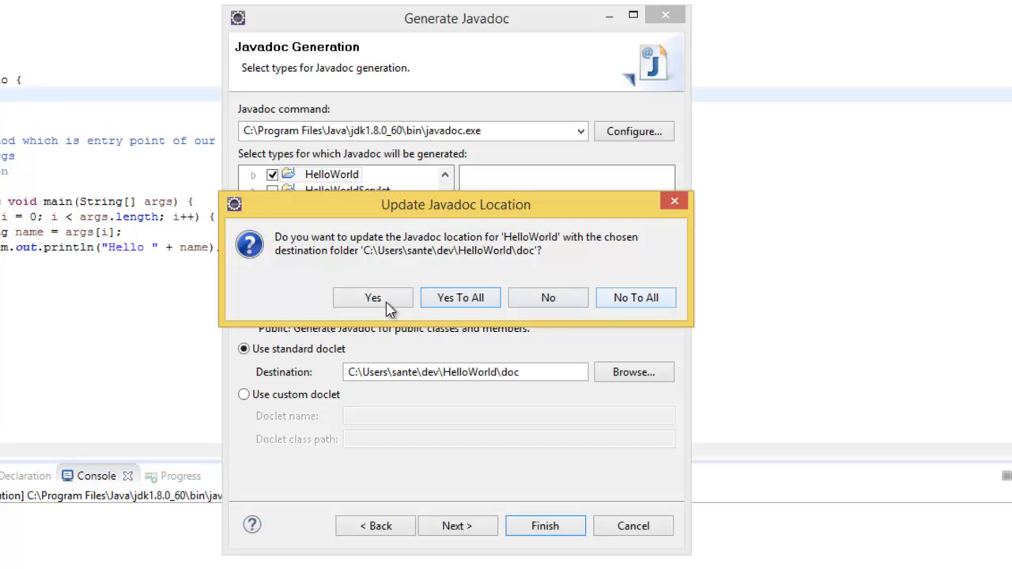
mouse_move(332, 340)
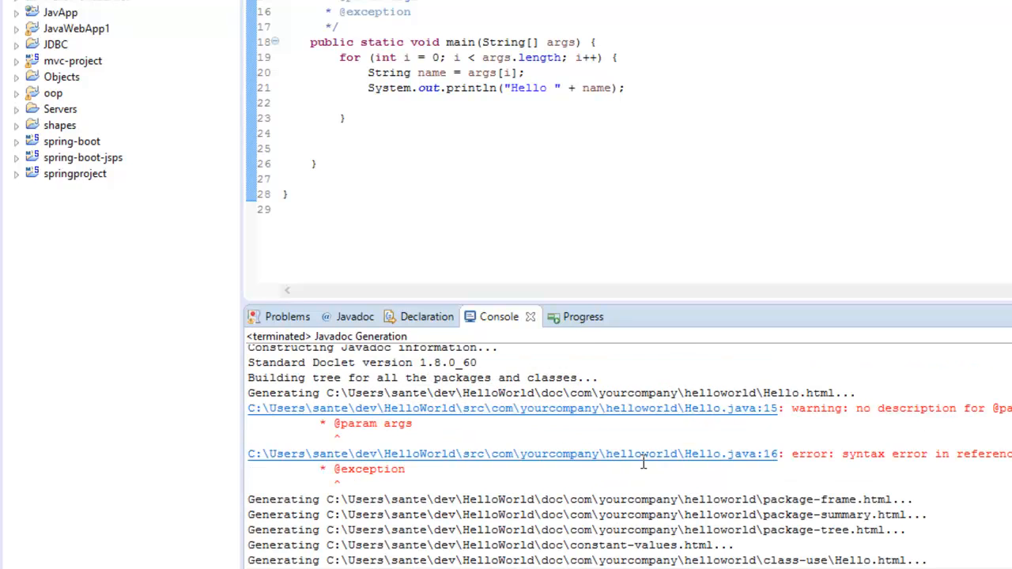
- View the generated index.html from the doc folder in a web browser
scroll(down, 3)
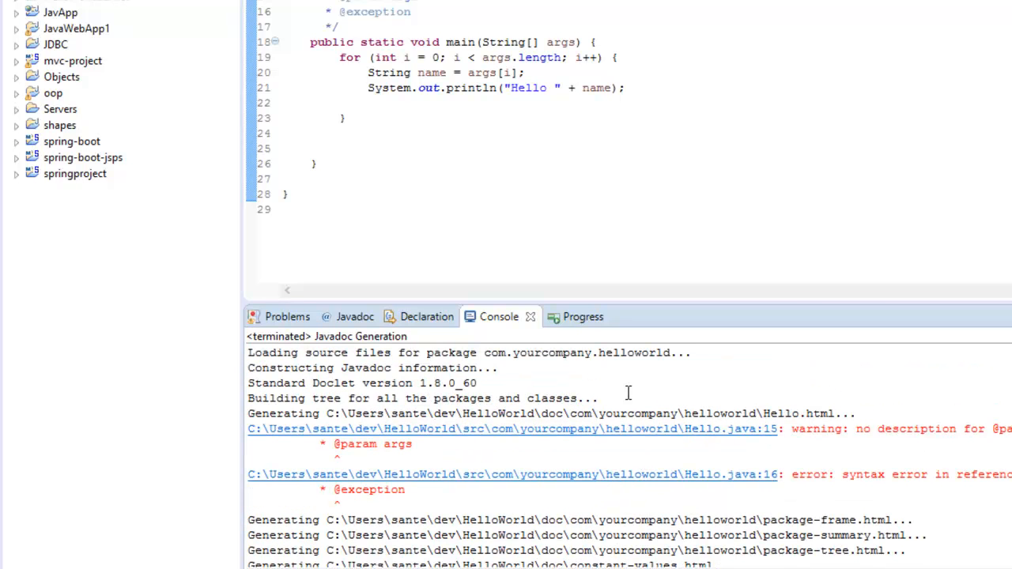
mouse_move(532, 454)
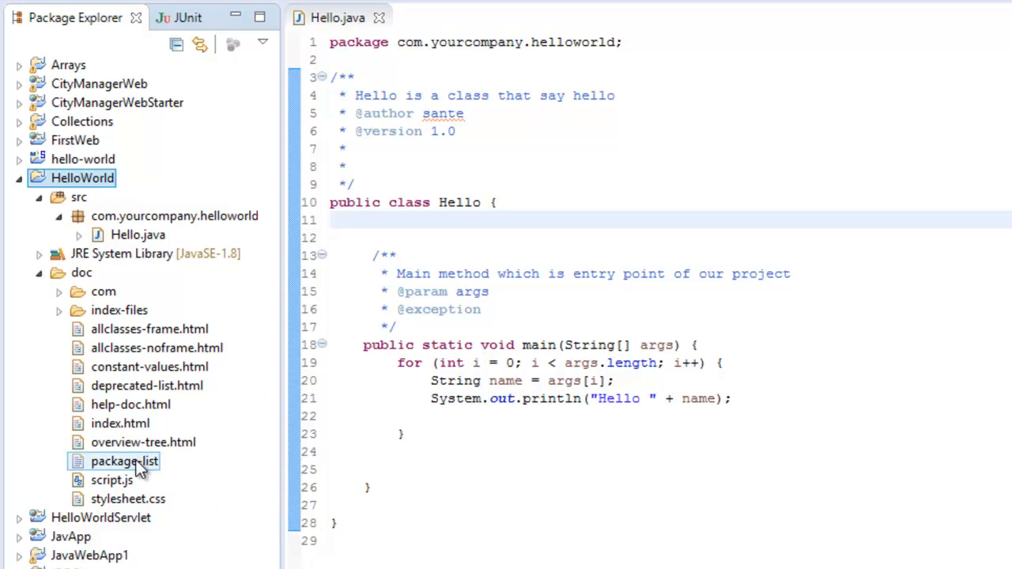
click(120, 424)
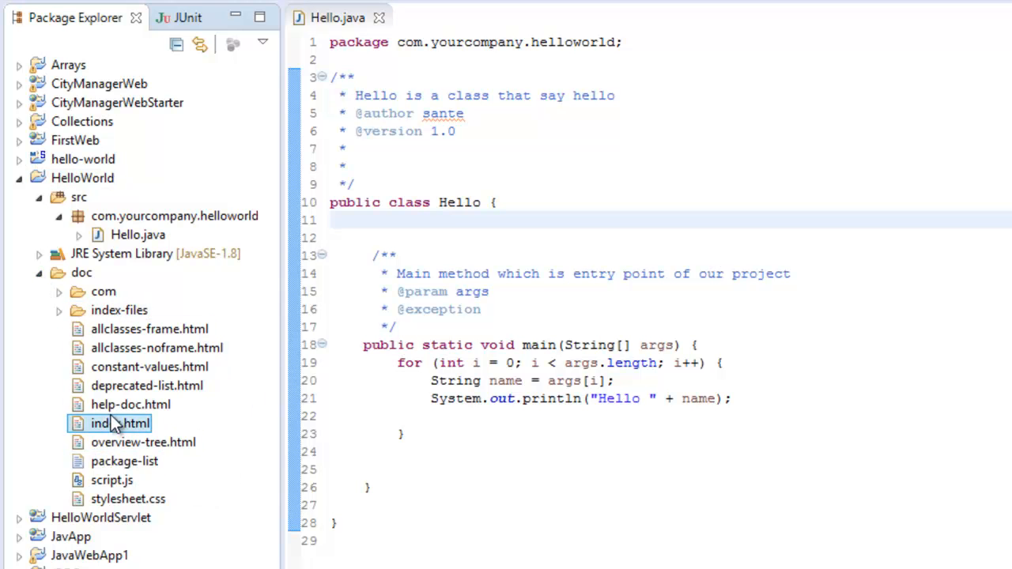
right_click(119, 423)
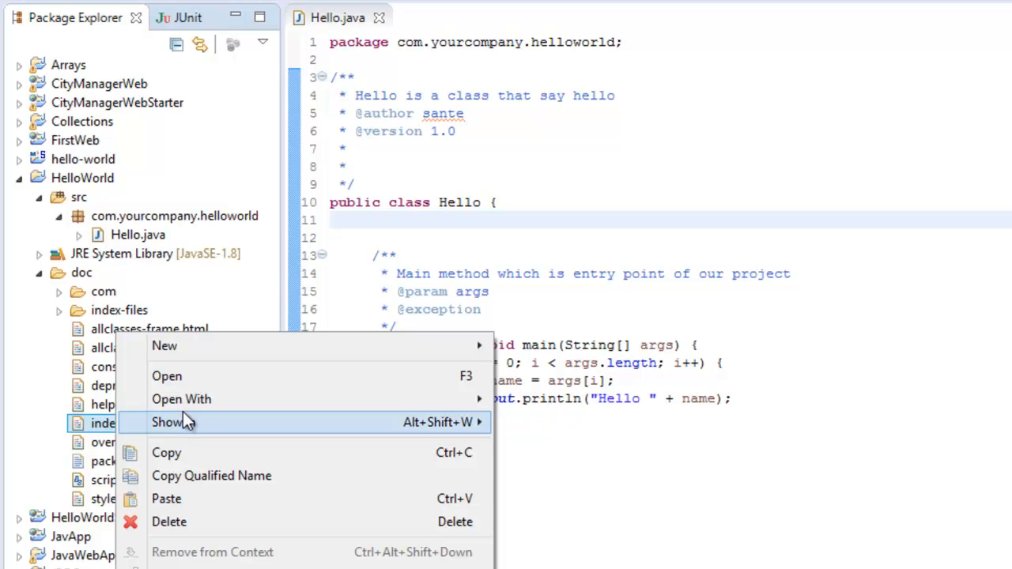
click(168, 420)
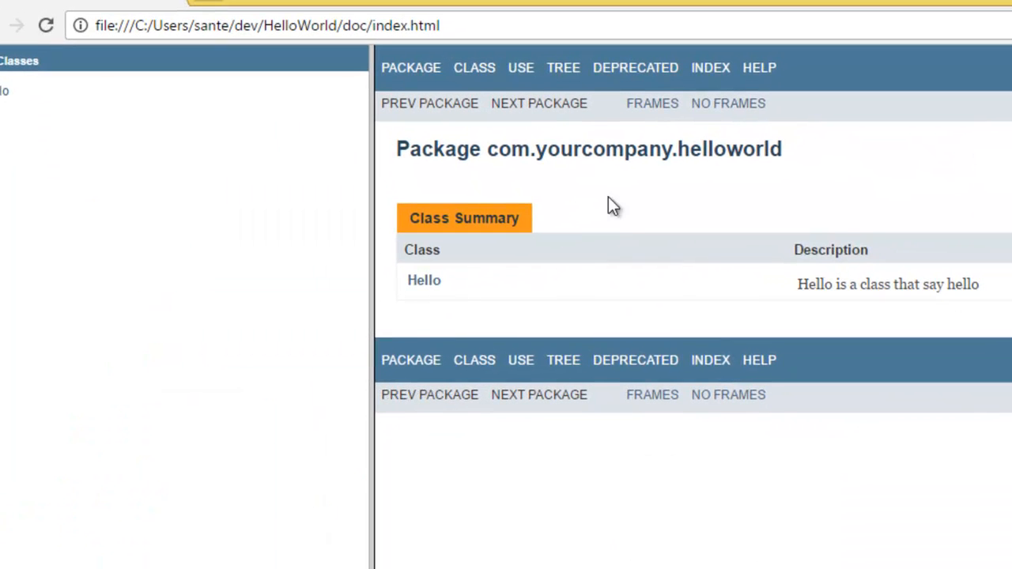
- View the Hello class Javadoc page with its description, version 1.0, author and main method summary
click(424, 280)
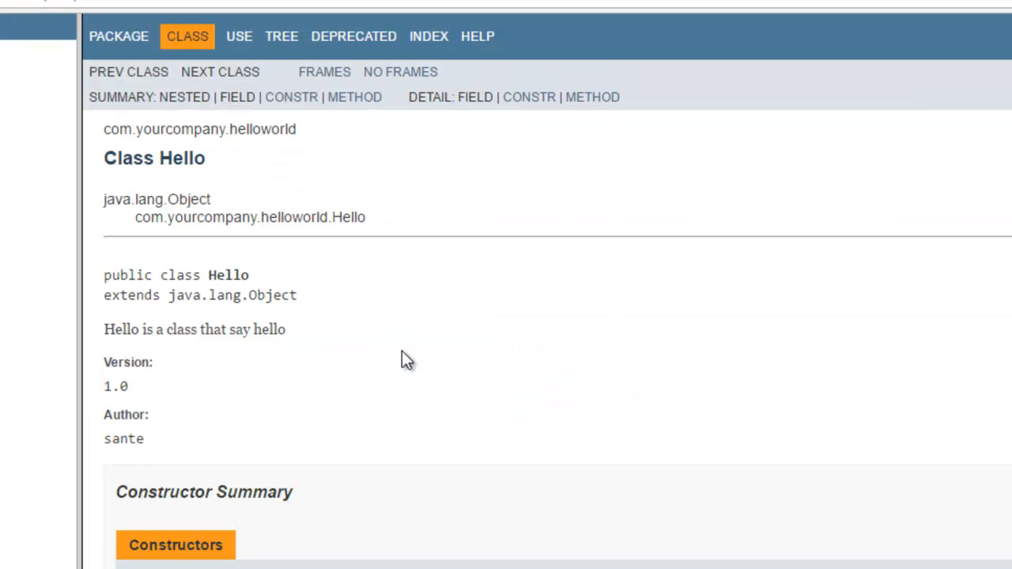
mouse_move(155, 224)
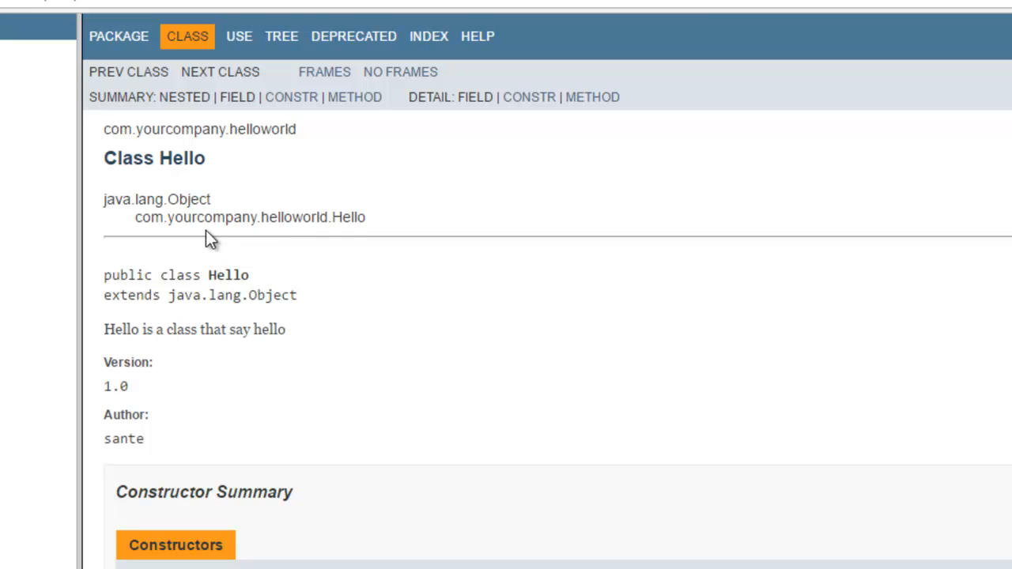
mouse_move(237, 341)
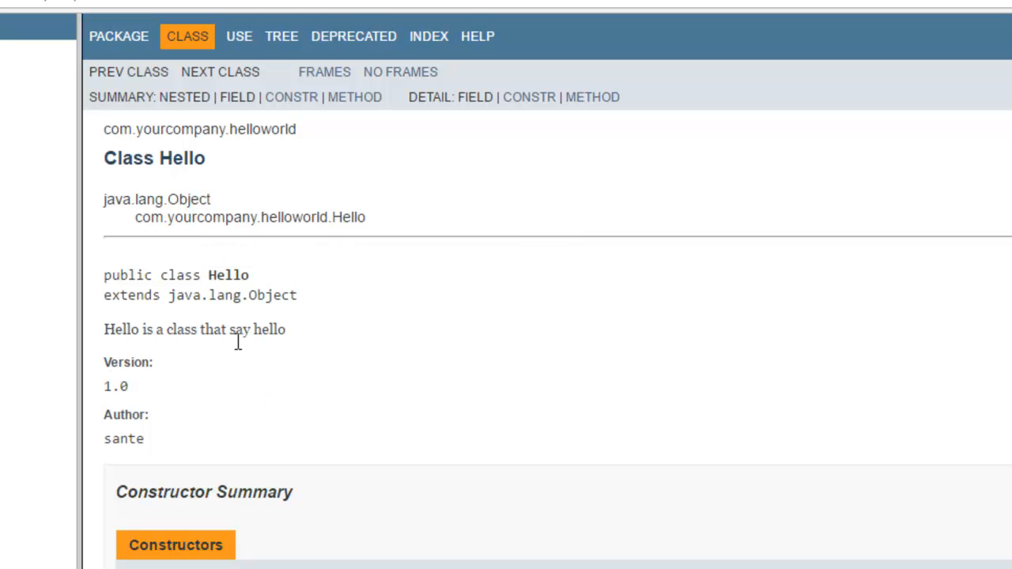
scroll(down, 3)
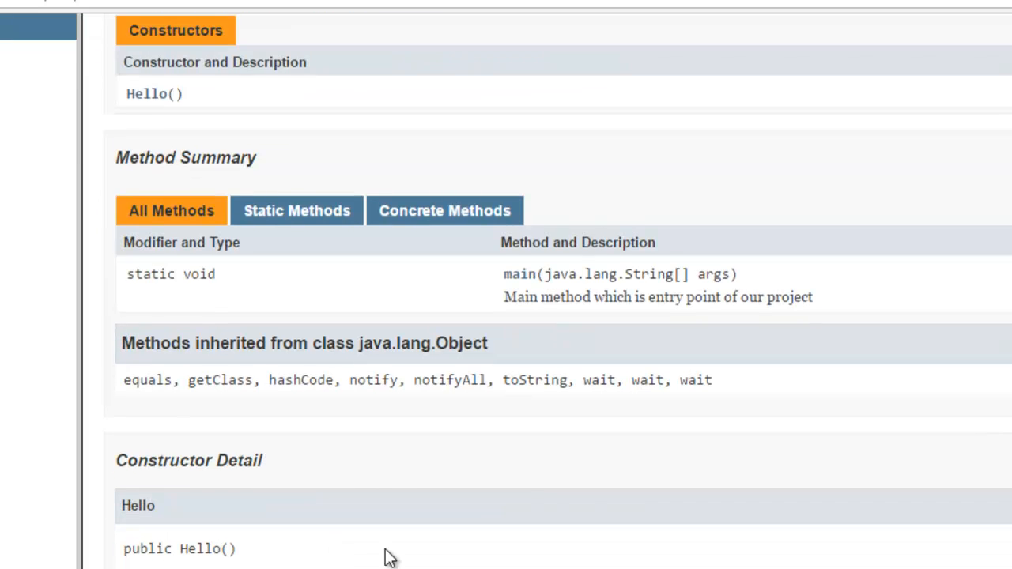
mouse_move(351, 424)
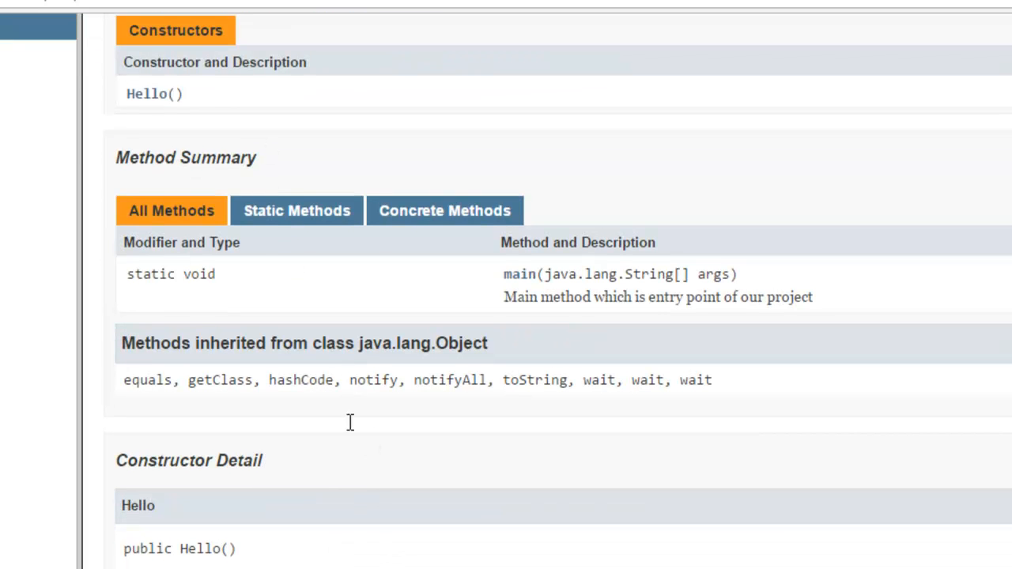